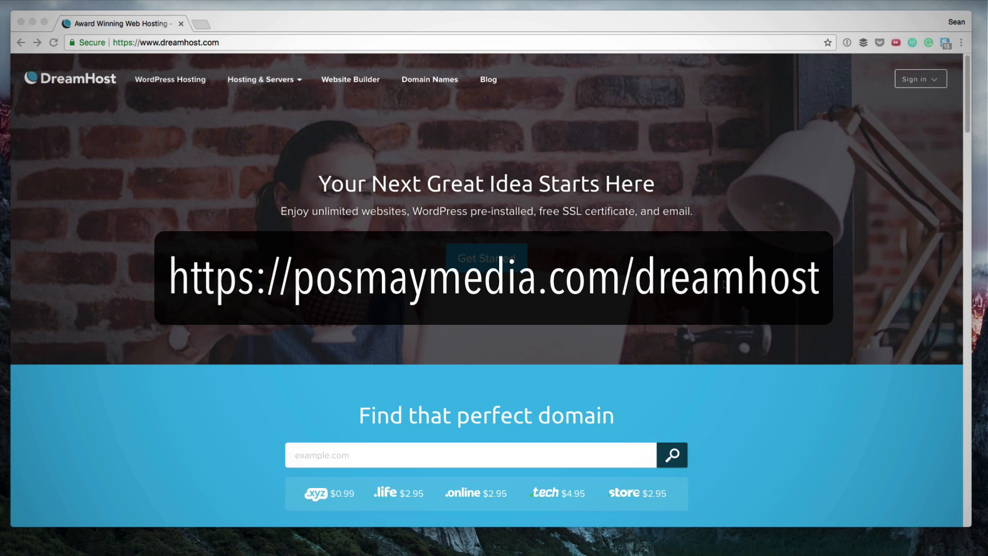
Sign in through dreamhost.com to the Web Panel with the account email and password
left_click(919, 79)
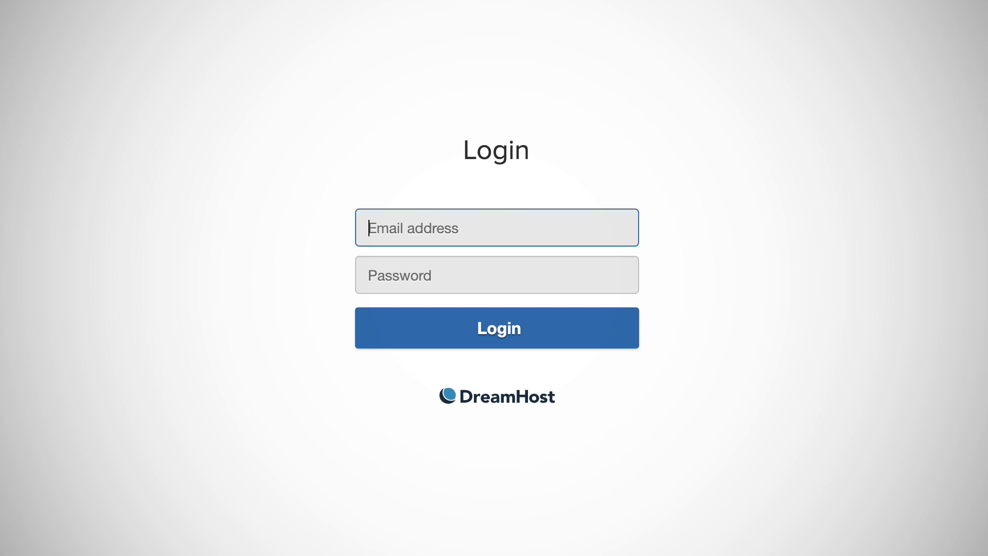
left_click(496, 327)
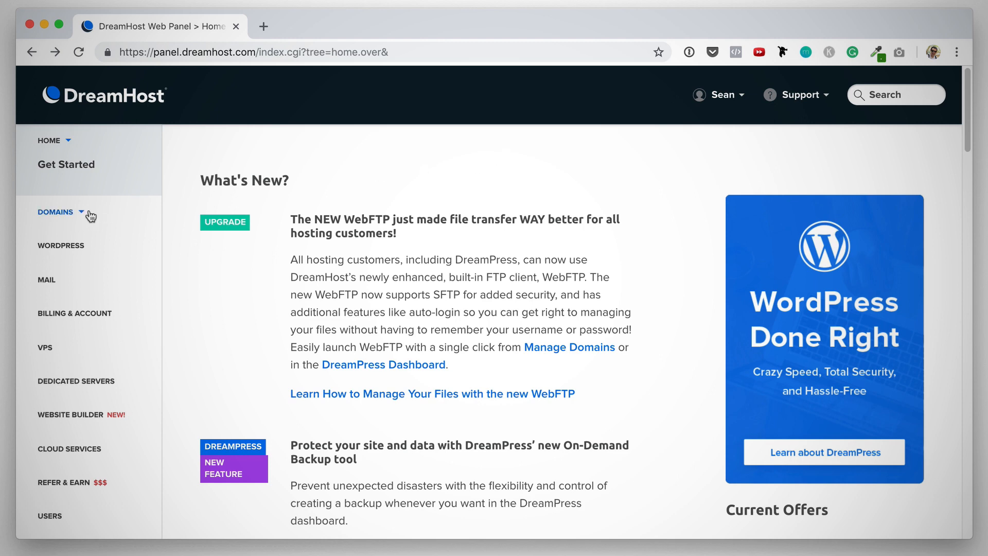
Review the my.posmay.com entry on the Manage Domains page, then return to the top
left_click(56, 212)
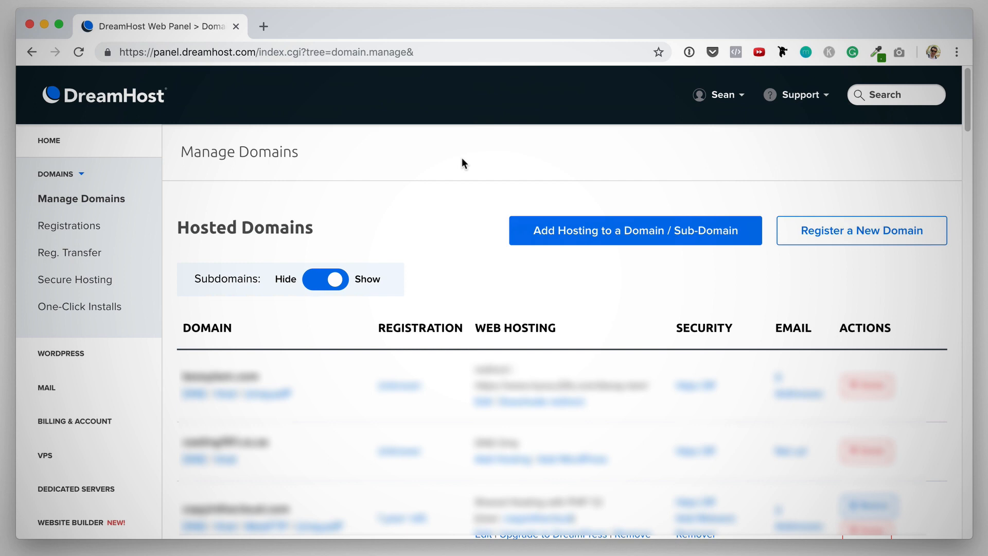
scroll("down", 3)
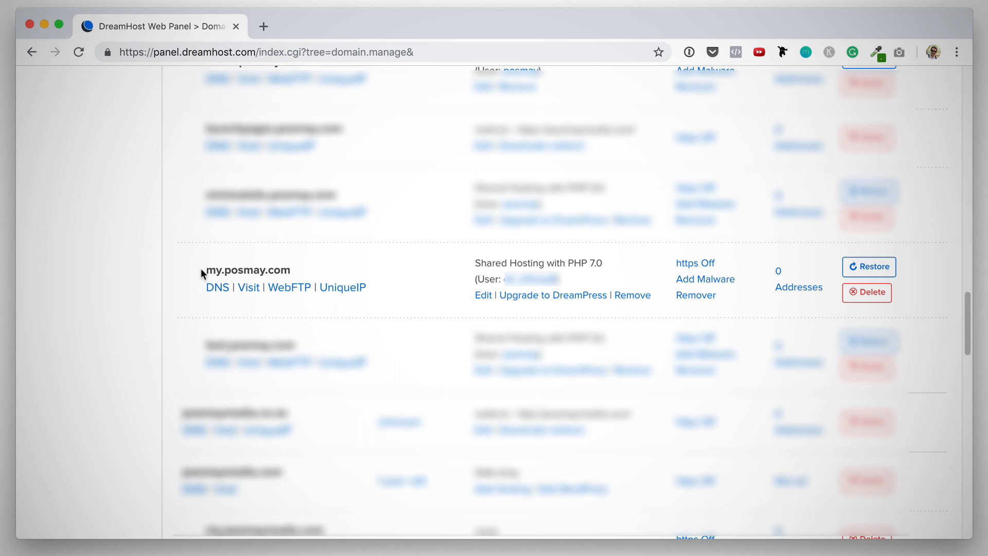
scroll("up", 3)
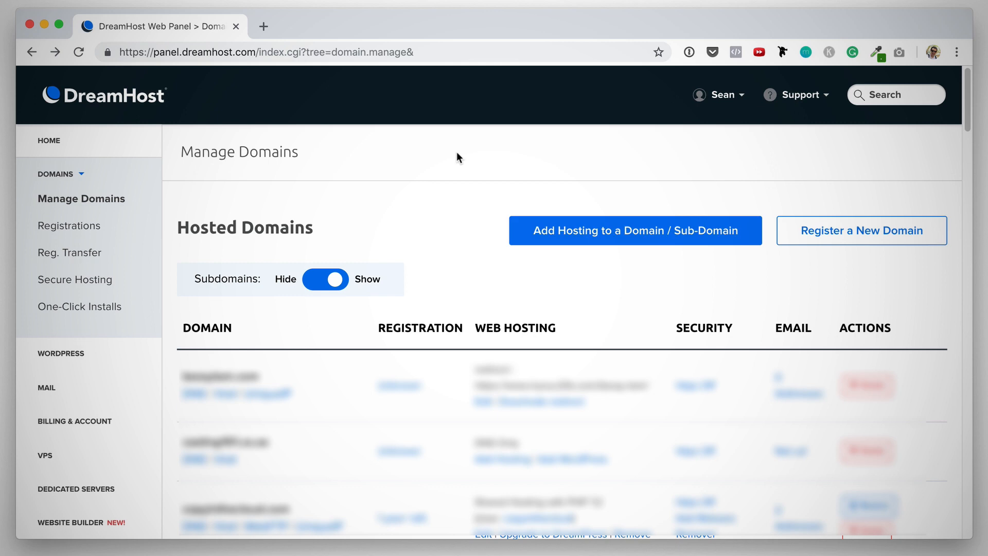
mouse_move(404, 174)
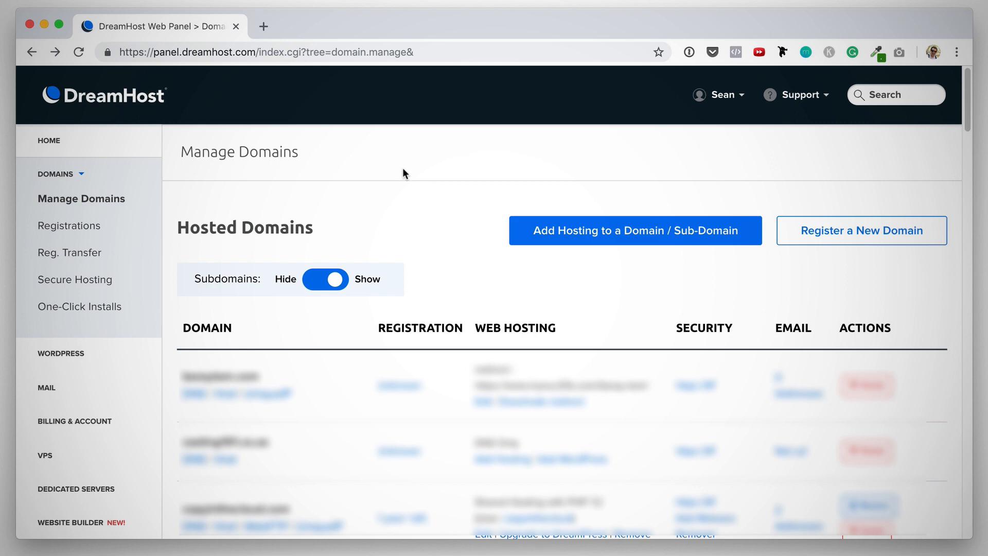
mouse_move(620, 235)
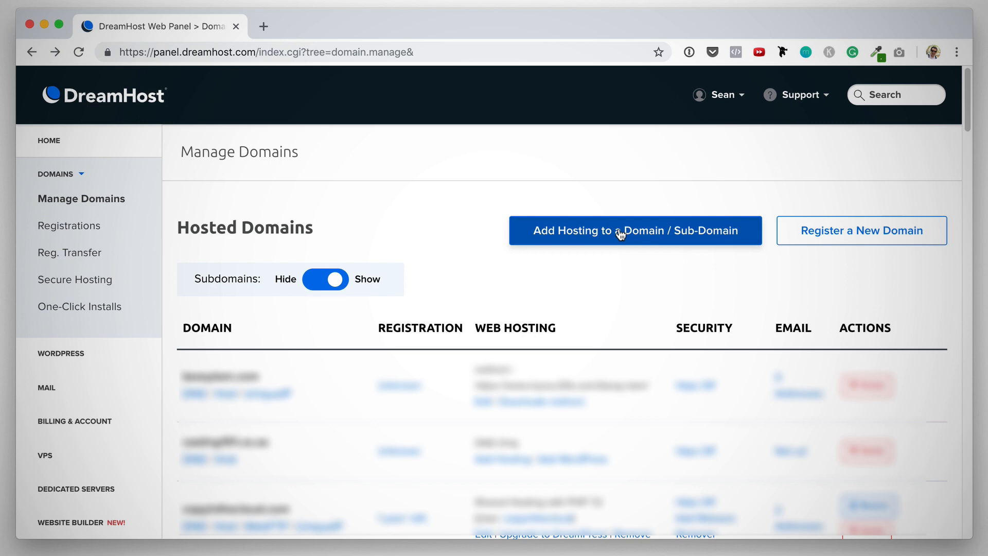
mouse_move(527, 219)
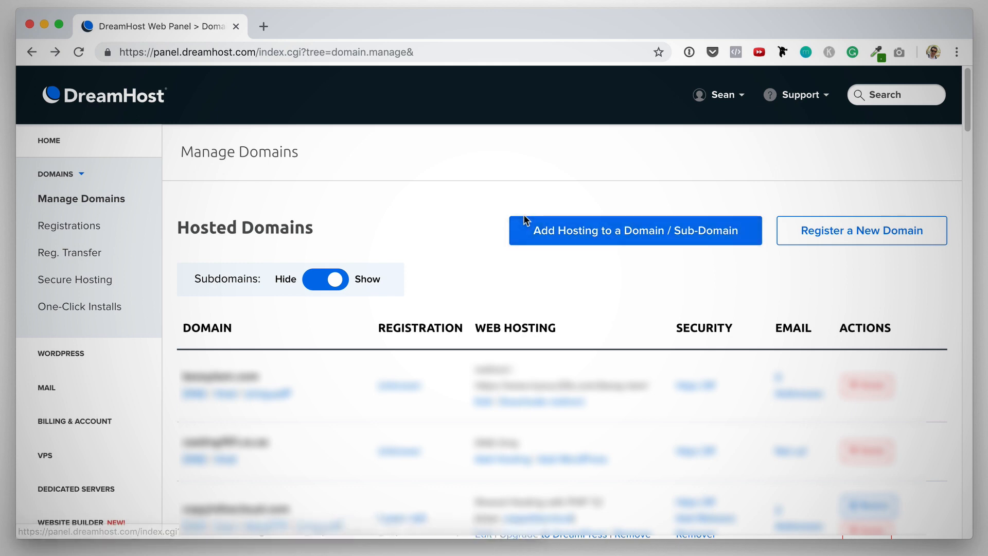
mouse_move(460, 170)
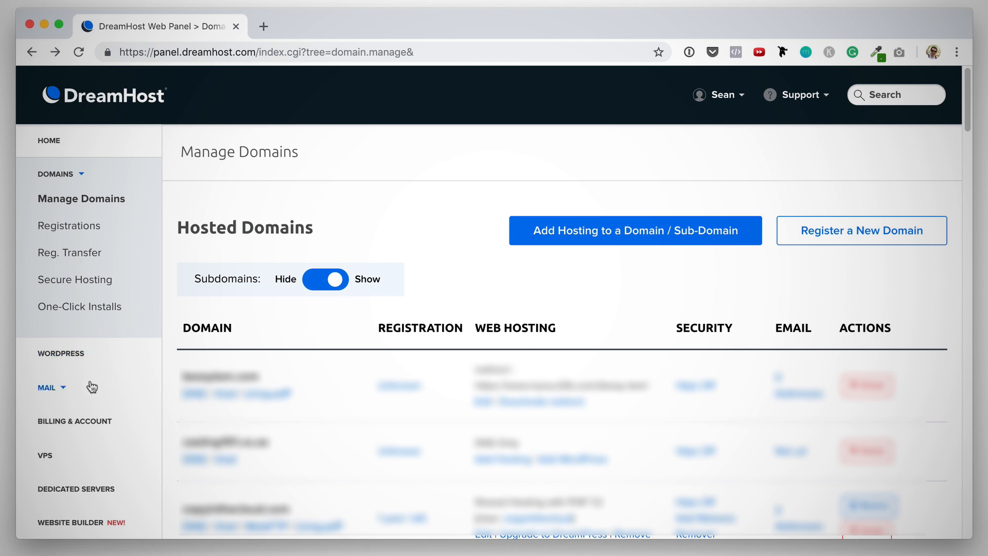
Go to Mail > Manage Email and start creating a new email address
left_click(47, 388)
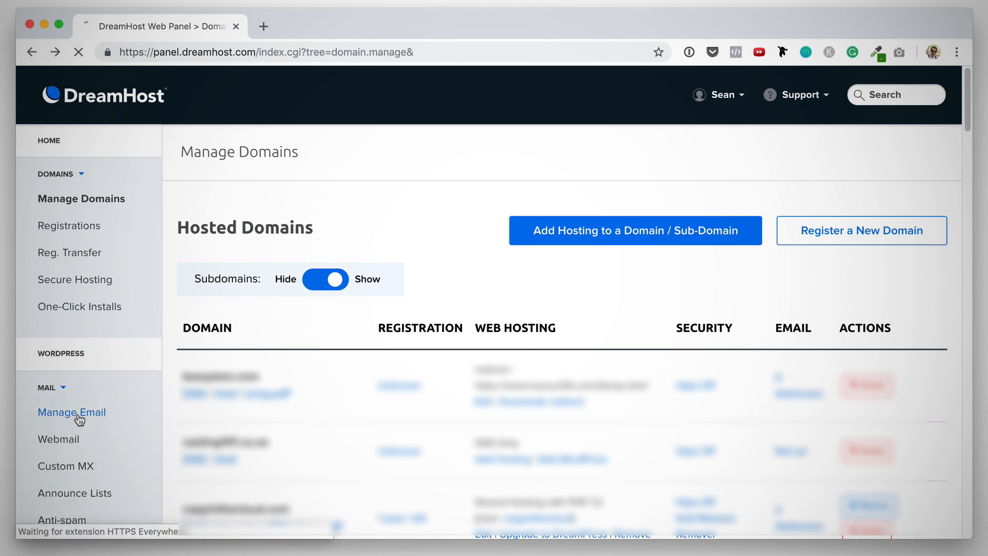
left_click(71, 412)
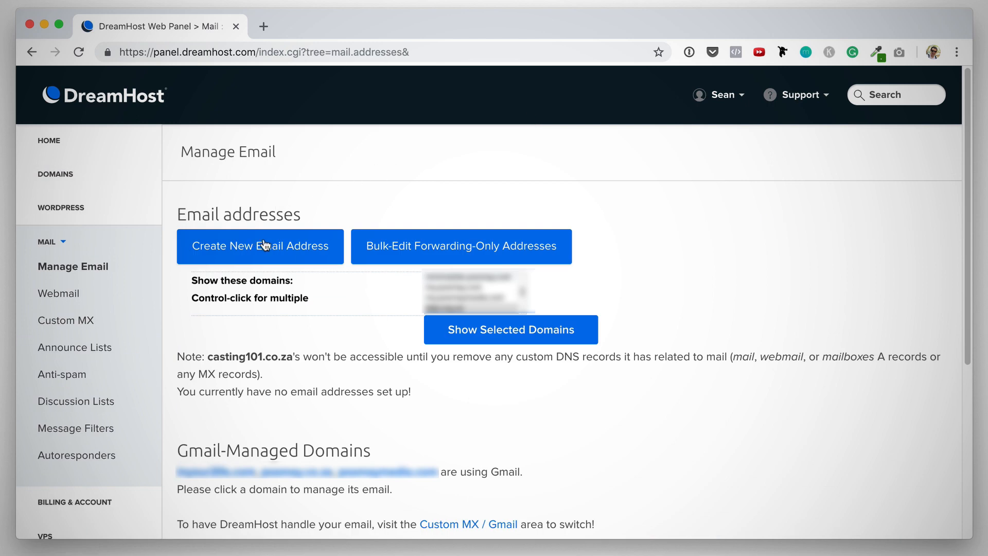
left_click(259, 246)
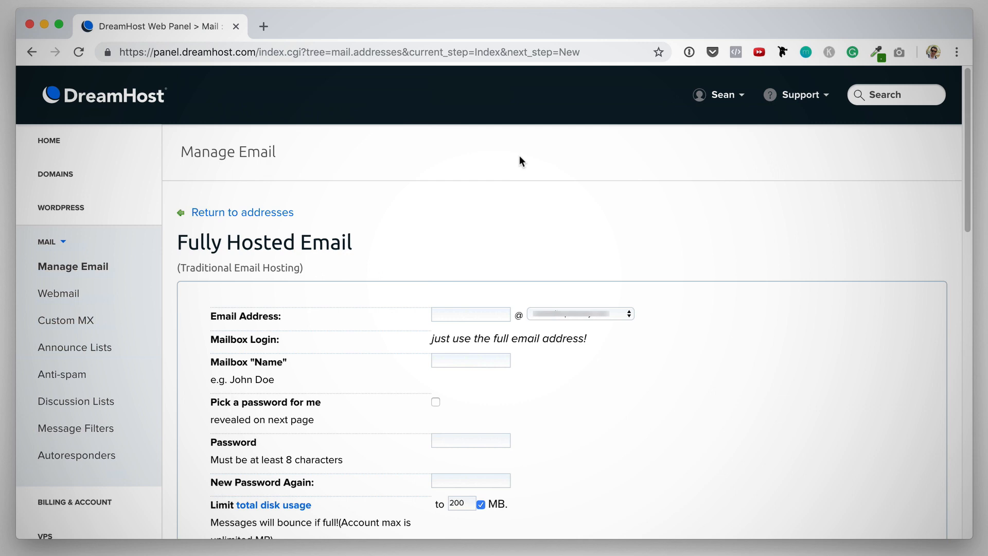
mouse_move(345, 247)
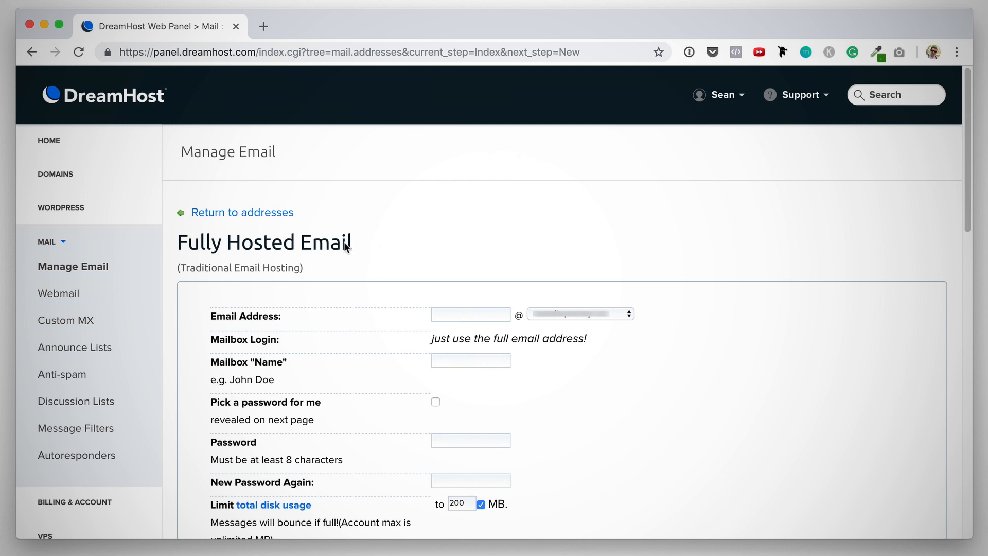
mouse_move(407, 247)
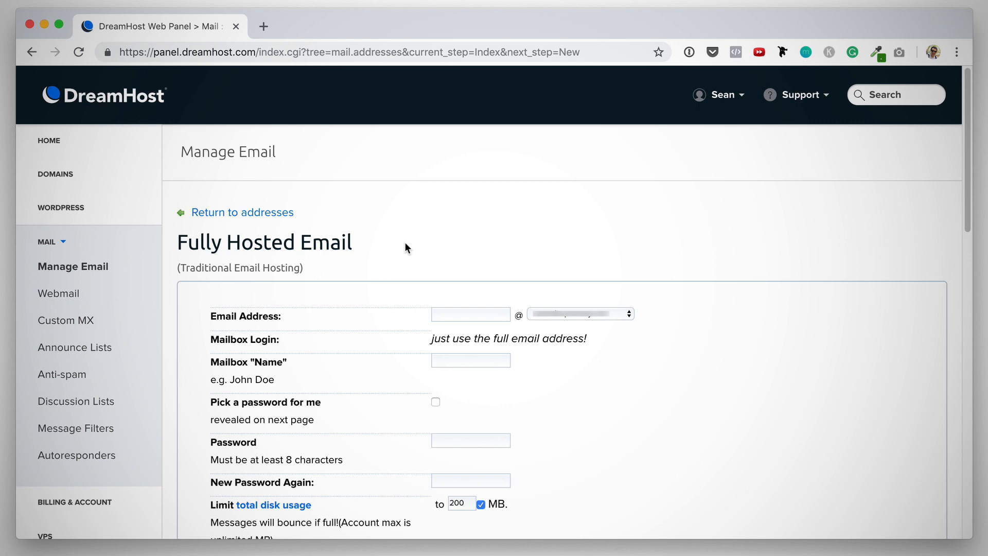
Look over the Forward-Only Email and Garbage Email options, then scroll back up
scroll("down", 3)
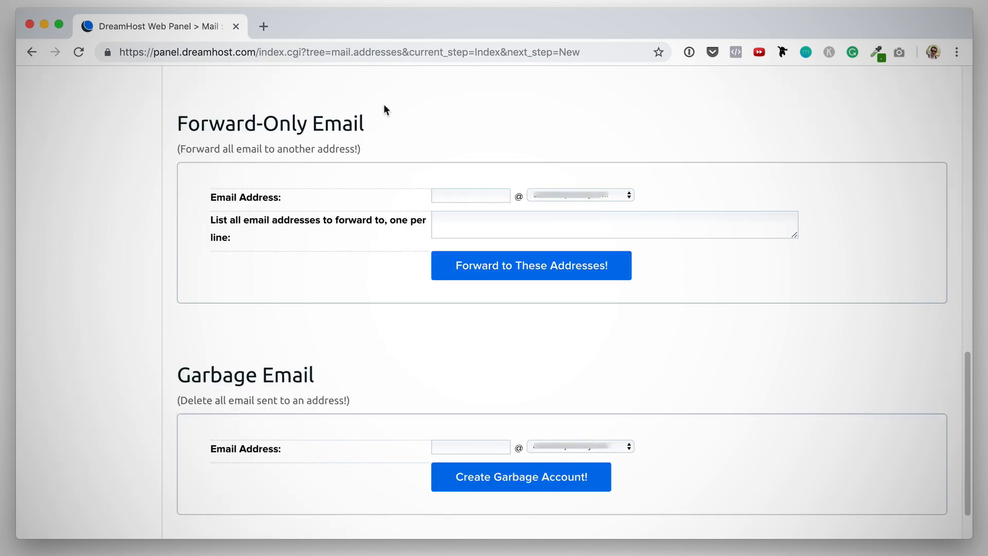
double_click(269, 123)
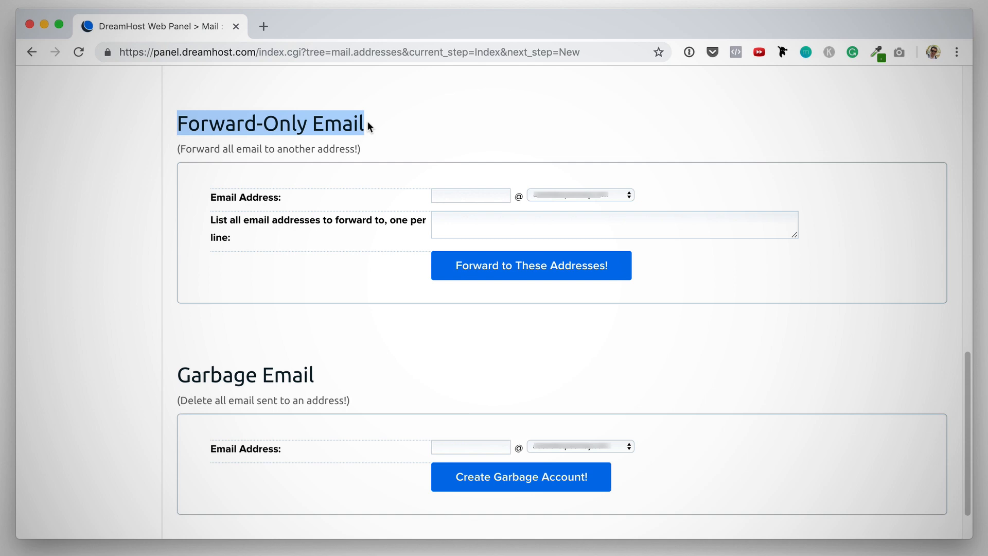
left_click(407, 121)
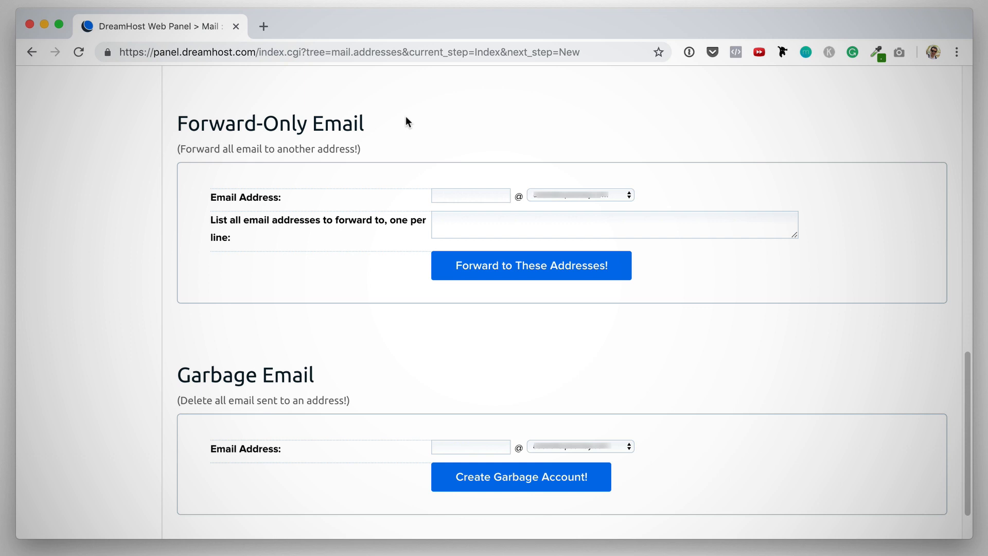
mouse_move(402, 122)
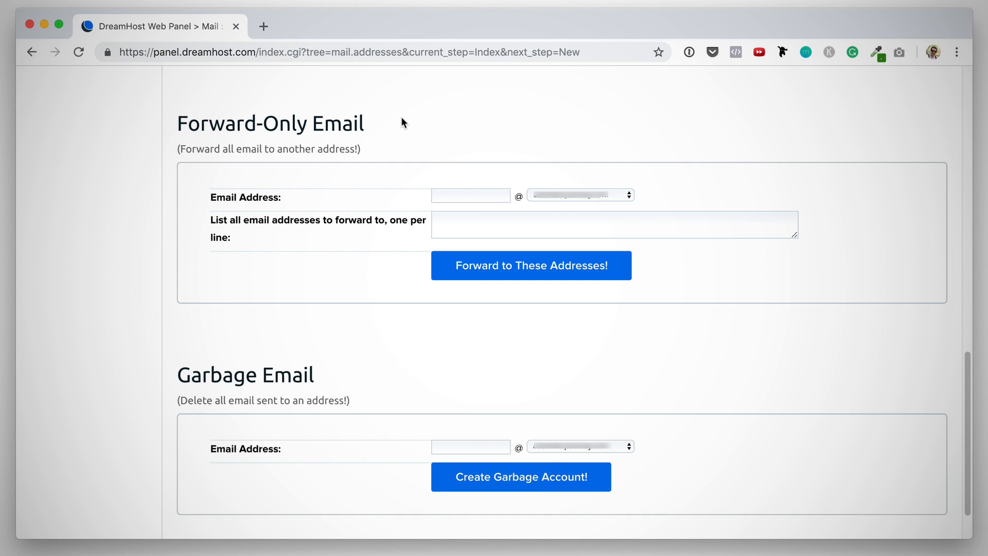
scroll("down", 3)
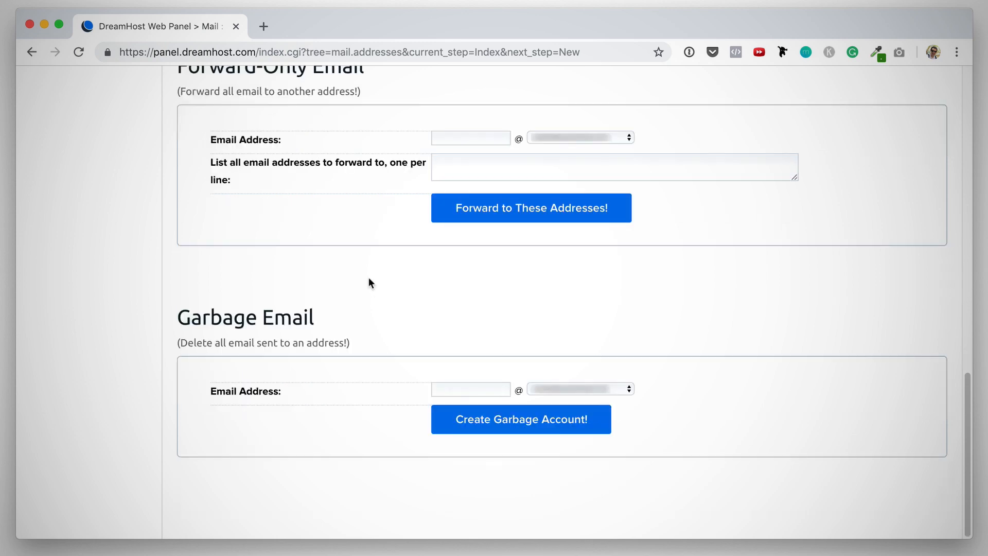
double_click(245, 317)
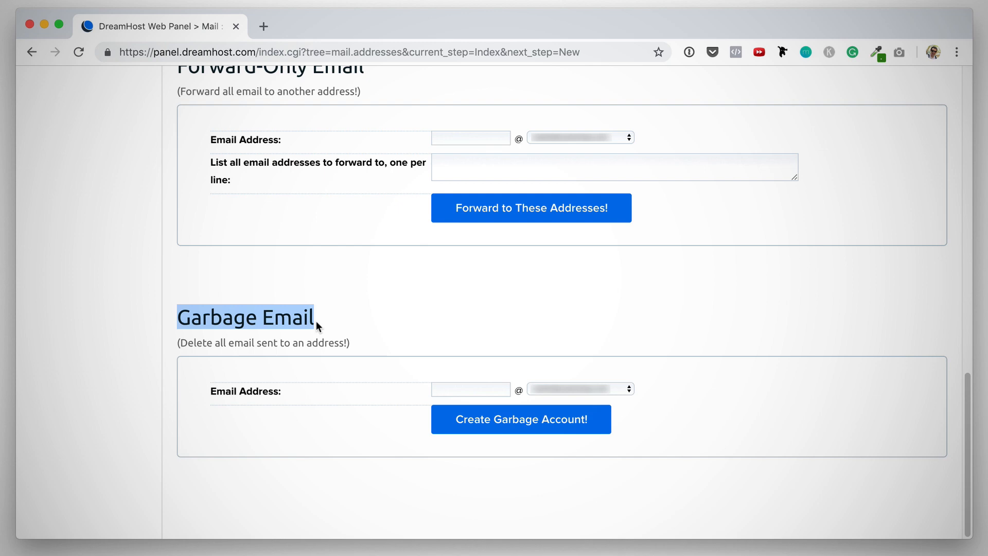
mouse_move(374, 304)
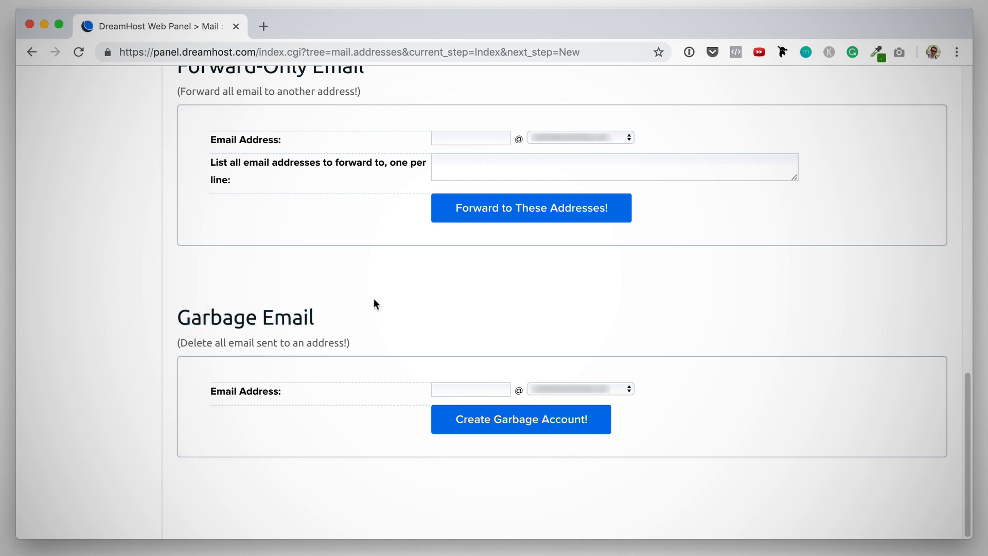
scroll("up", 3)
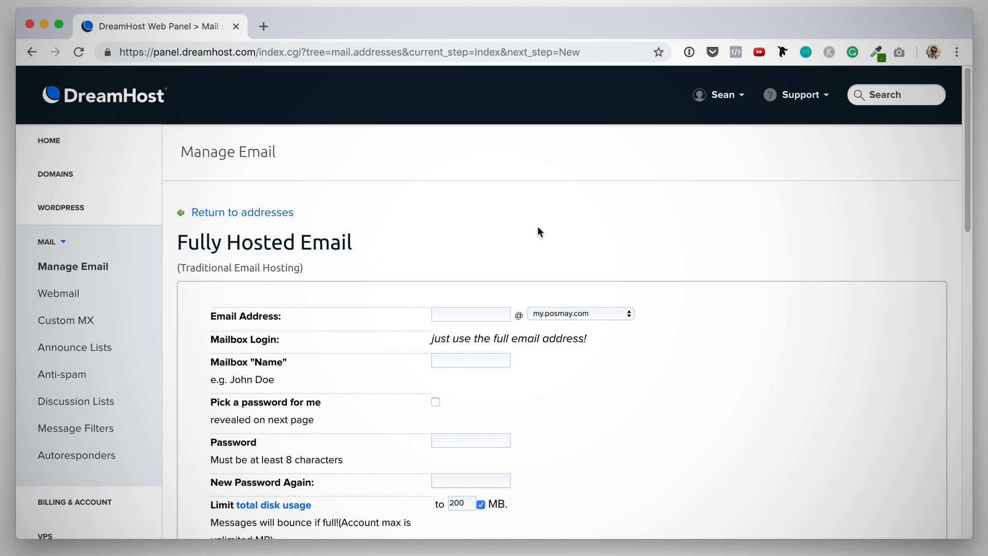
mouse_move(469, 308)
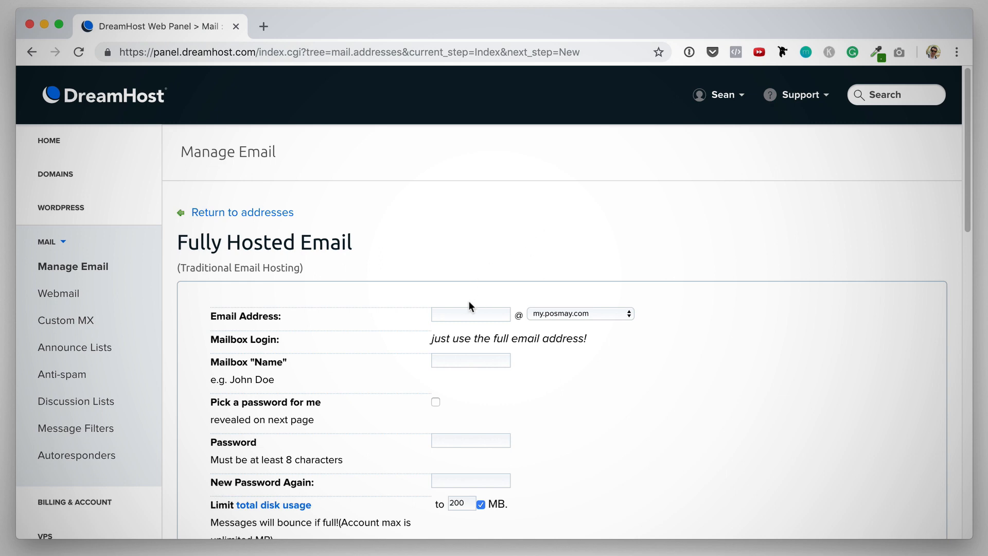
Enter address 'info' with mailbox name 'Info Test' and choose a generated password
left_click(470, 314)
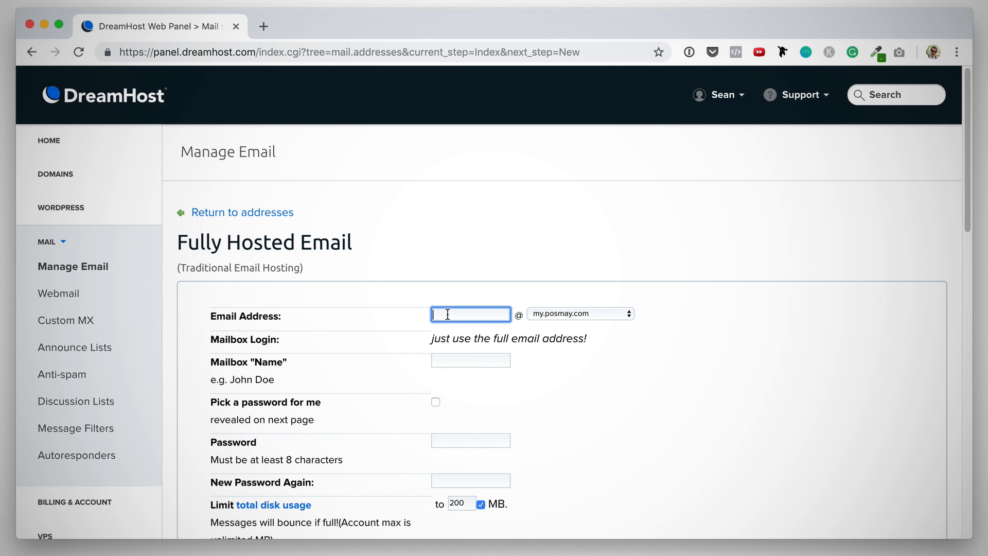
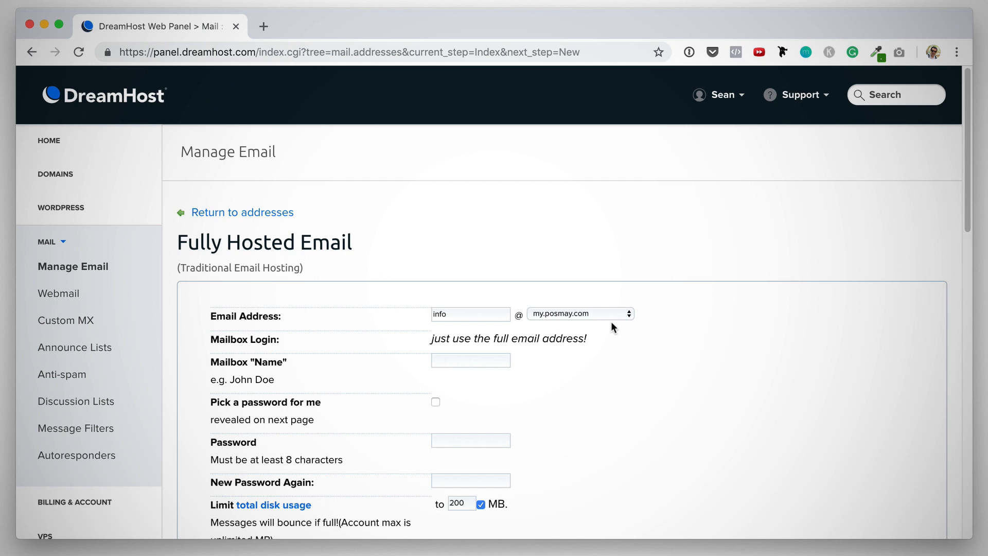
mouse_move(622, 377)
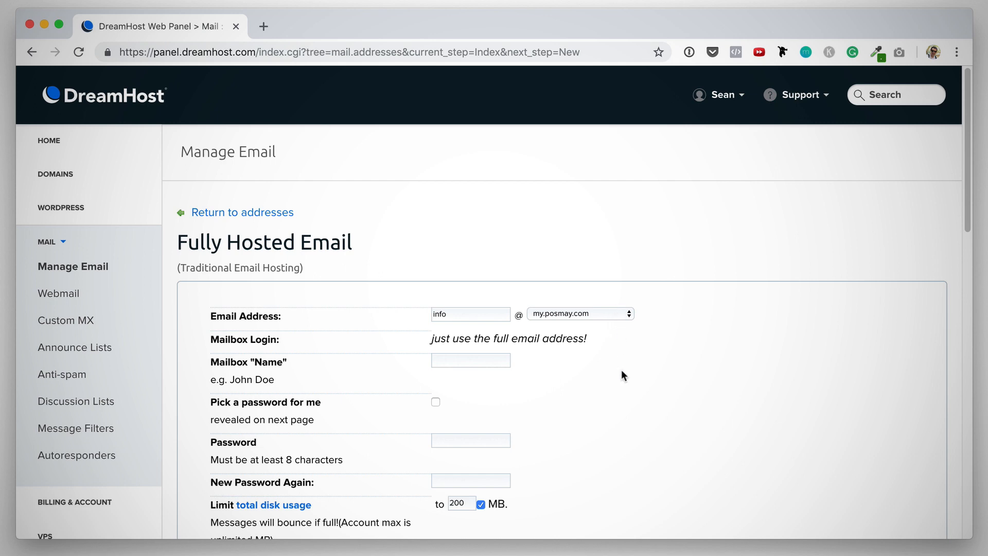
mouse_move(611, 322)
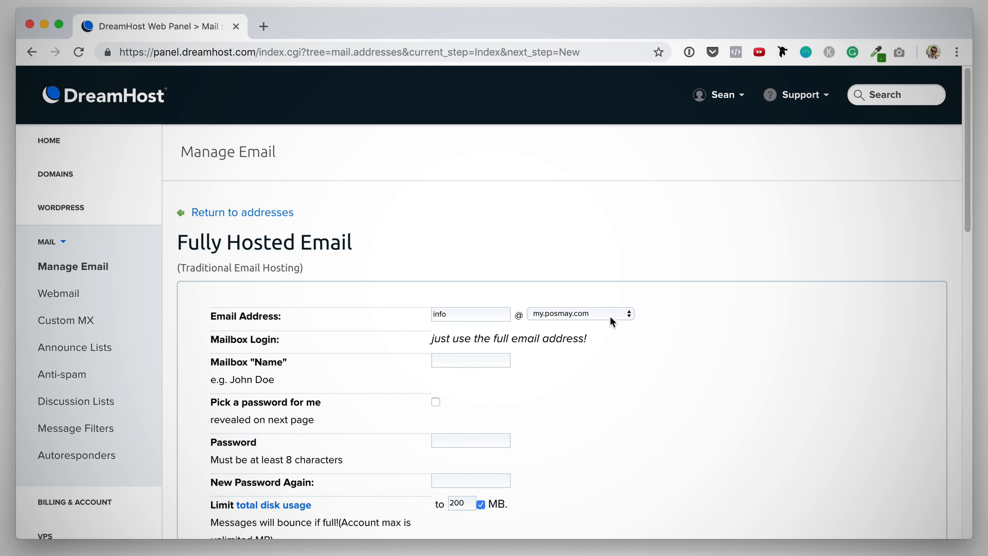
mouse_move(622, 355)
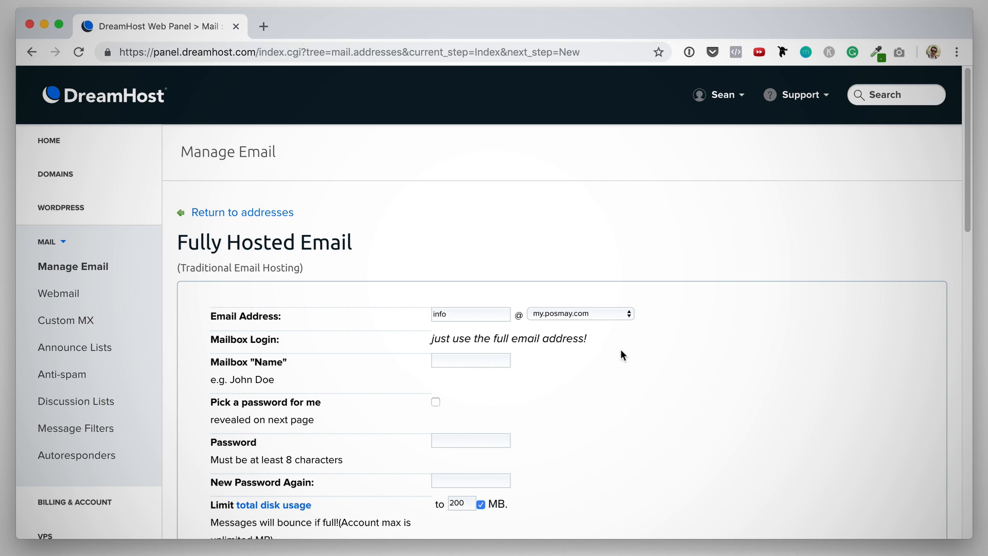
mouse_move(521, 357)
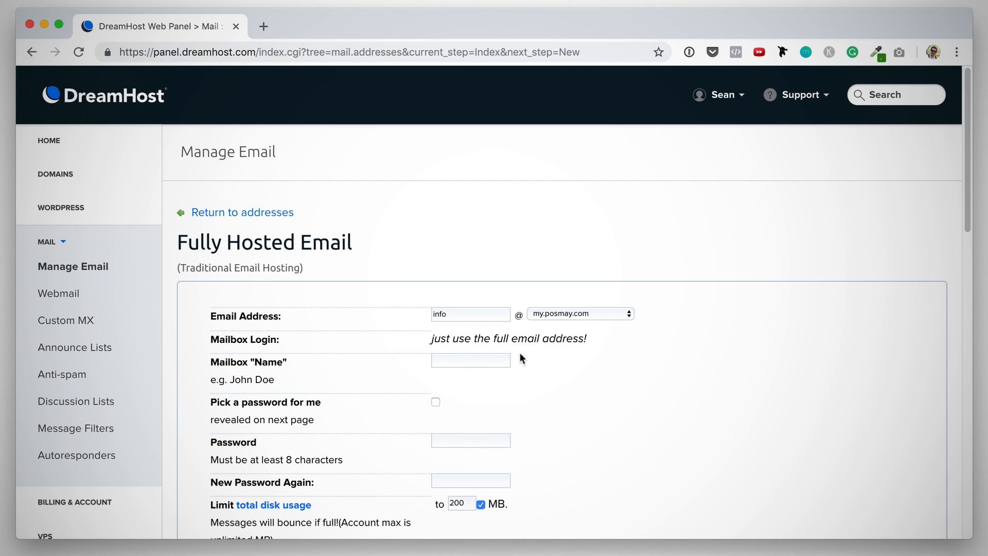
type("Info")
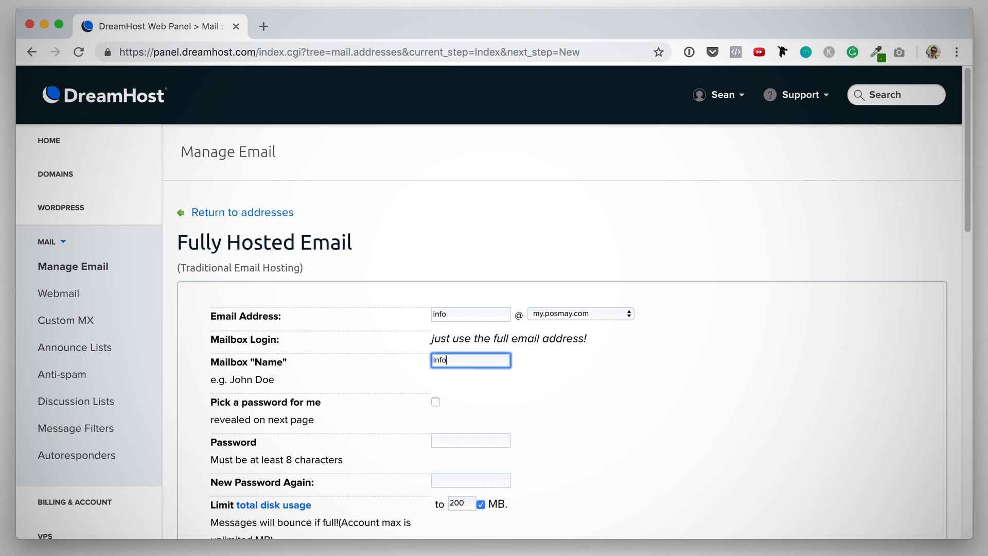
type("Test")
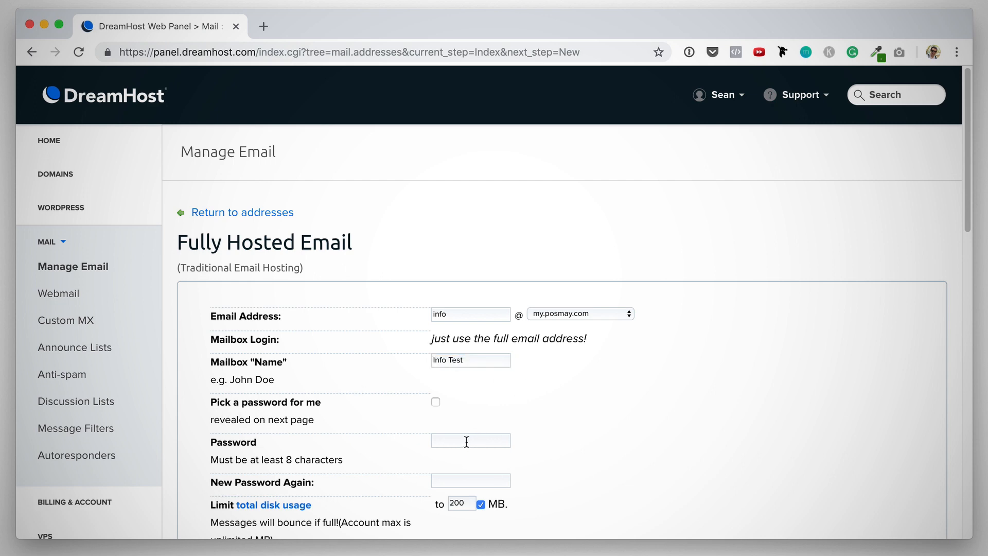
mouse_move(436, 402)
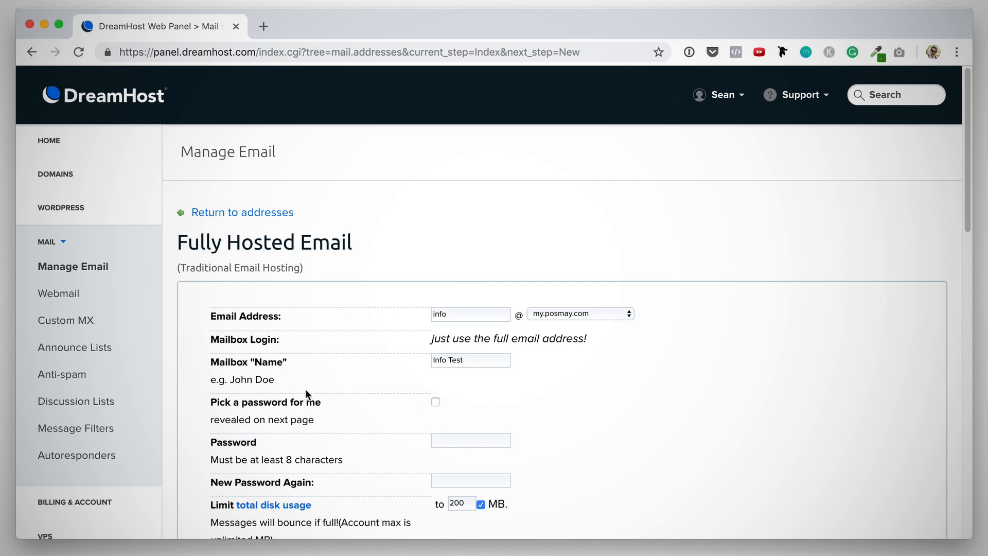
left_click(436, 401)
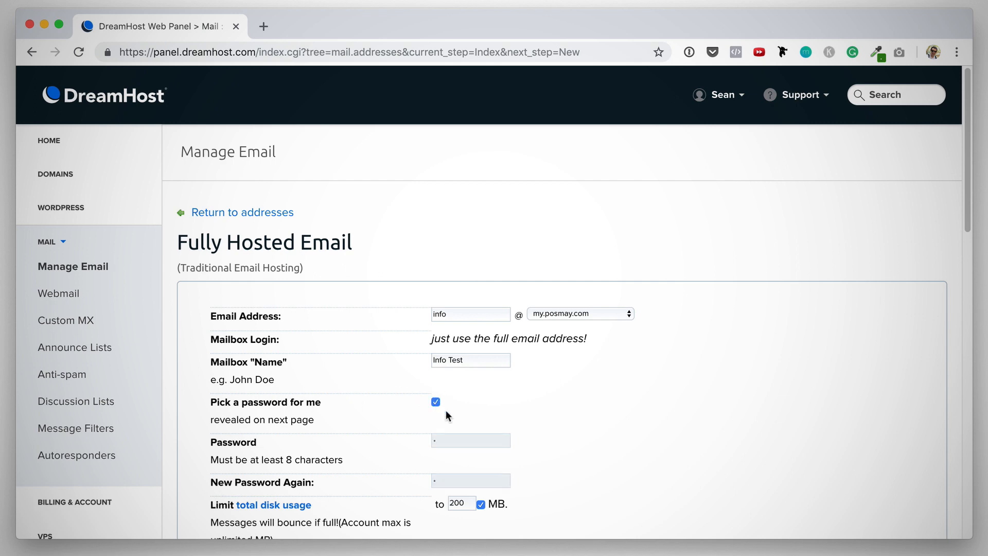
Turn off saving removed messages and submit the new address
scroll("down", 3)
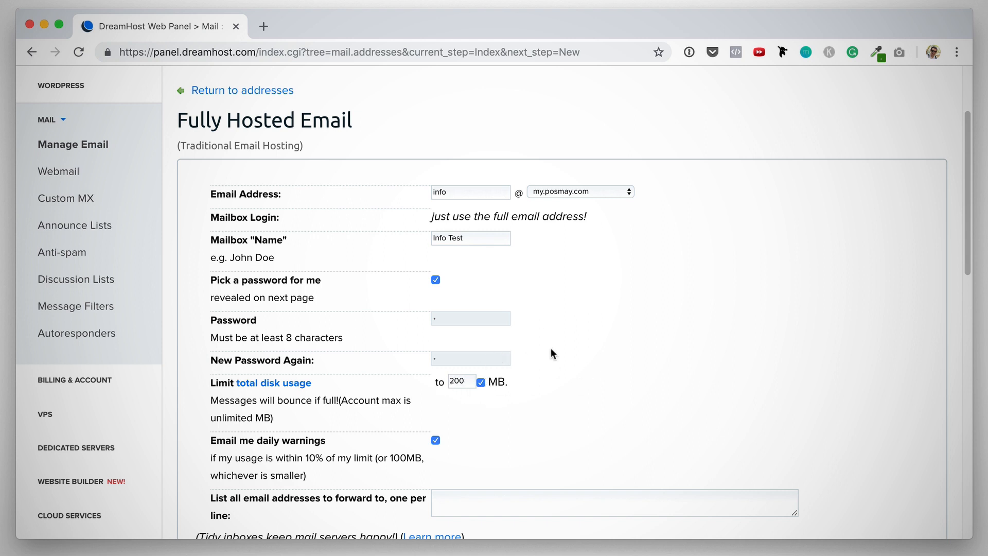
mouse_move(549, 347)
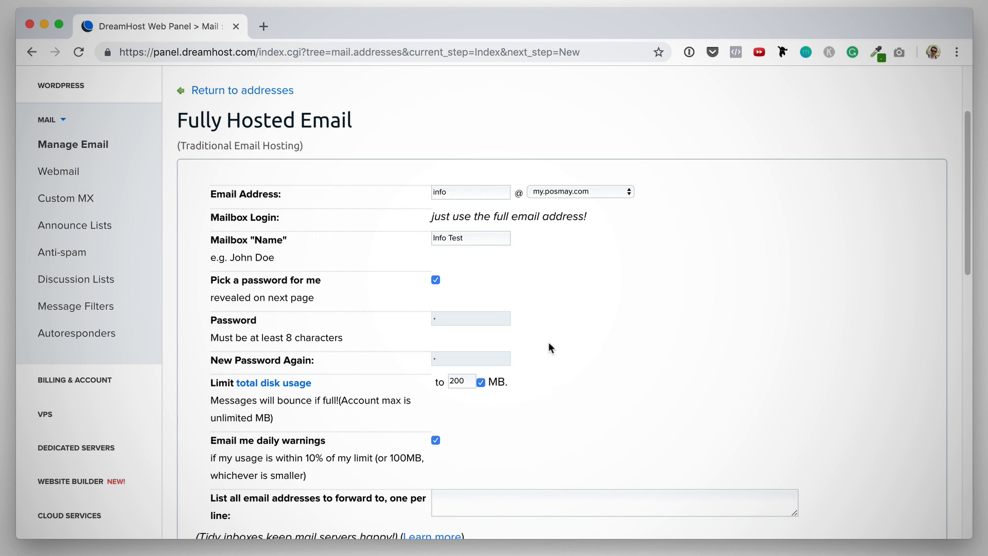
scroll("down", 3)
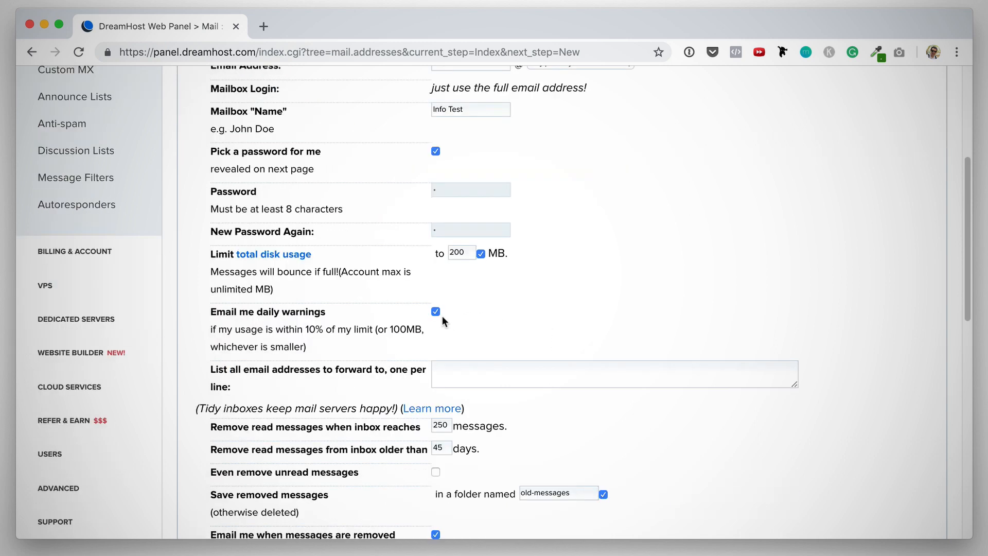
mouse_move(264, 327)
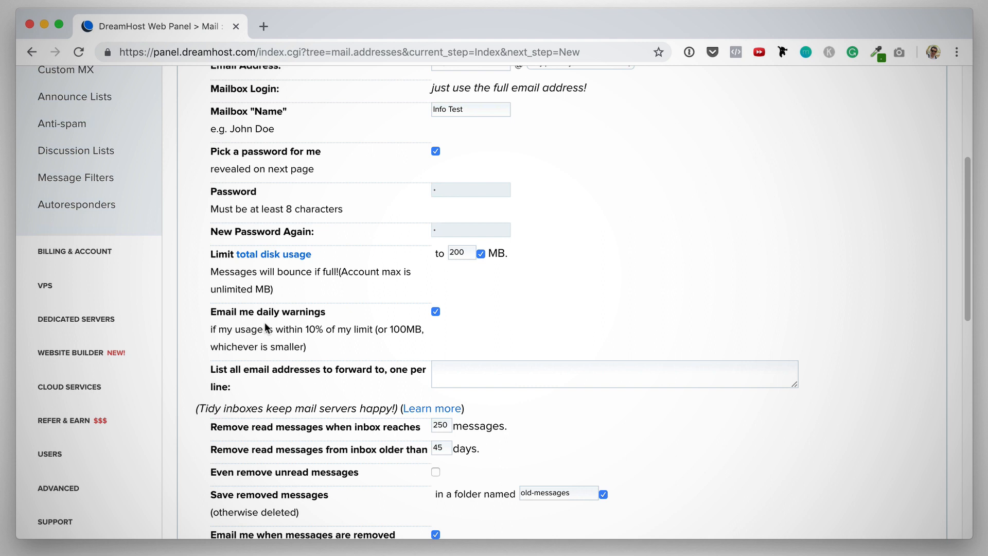
mouse_move(336, 337)
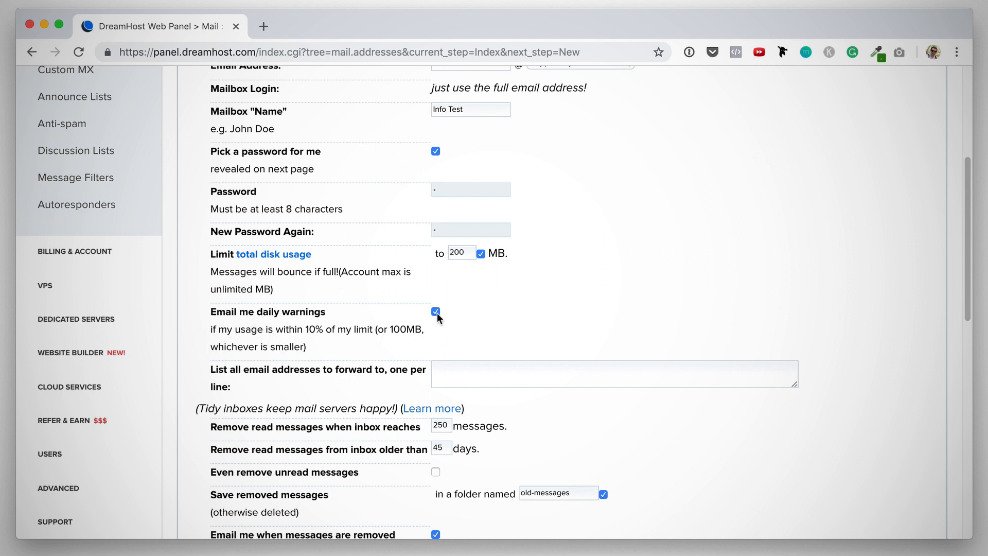
mouse_move(328, 376)
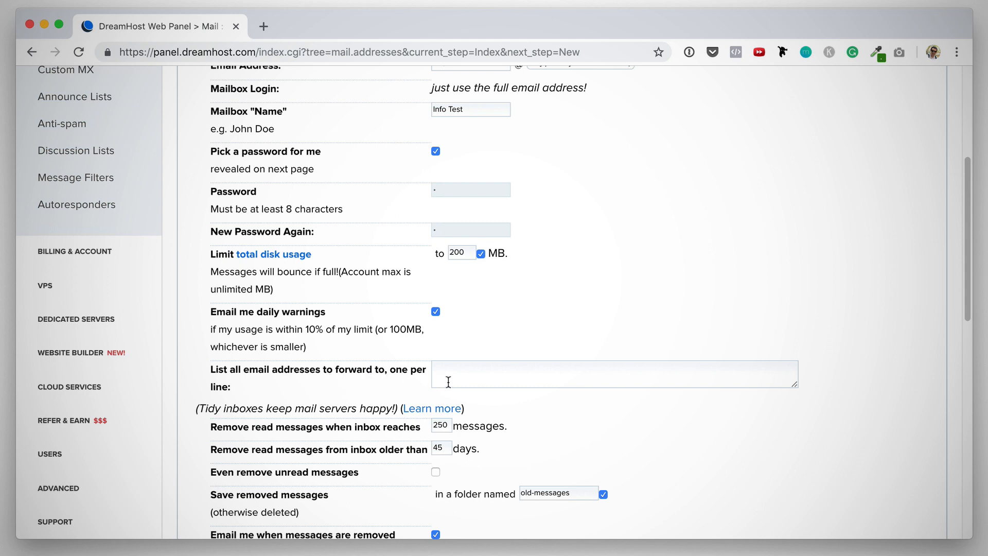
mouse_move(514, 339)
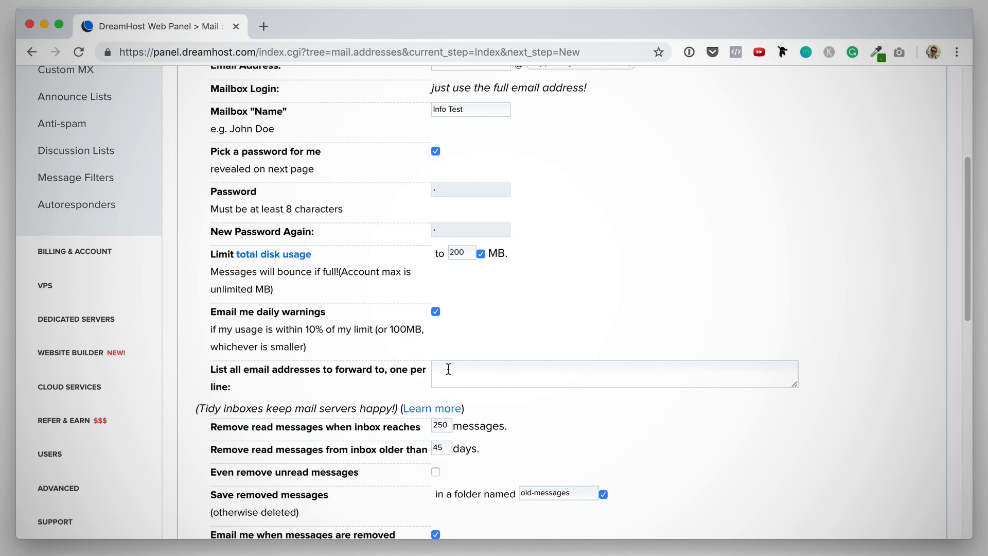
scroll("down", 3)
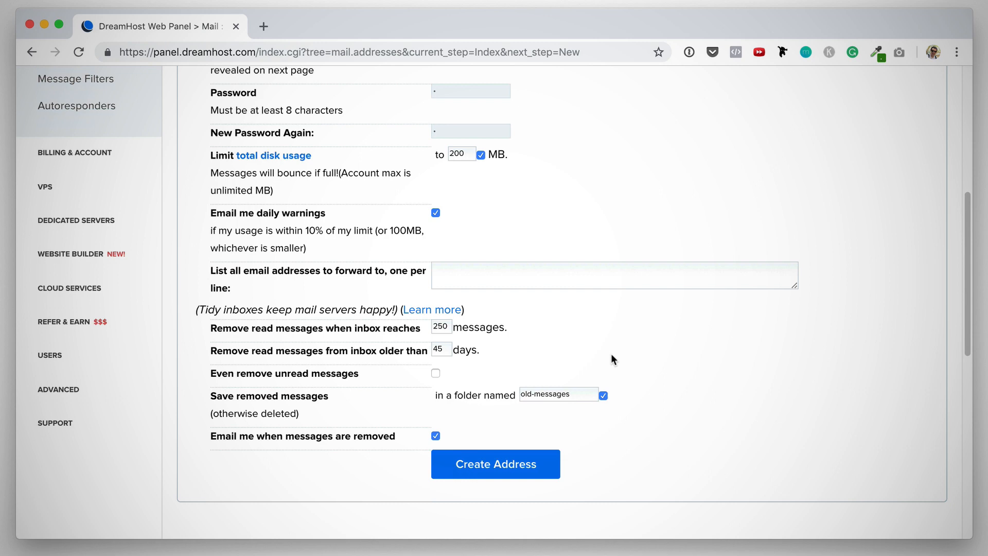
mouse_move(629, 331)
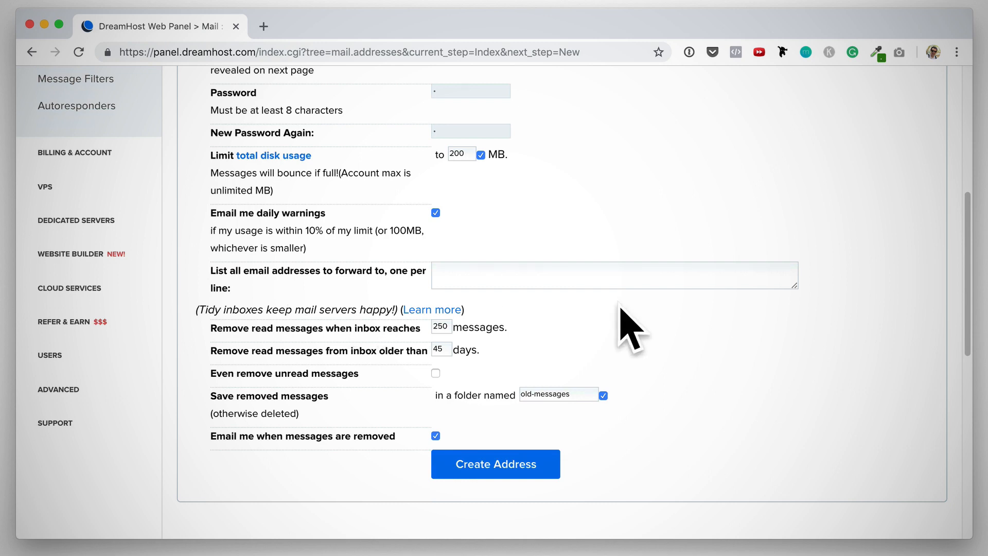
mouse_move(263, 336)
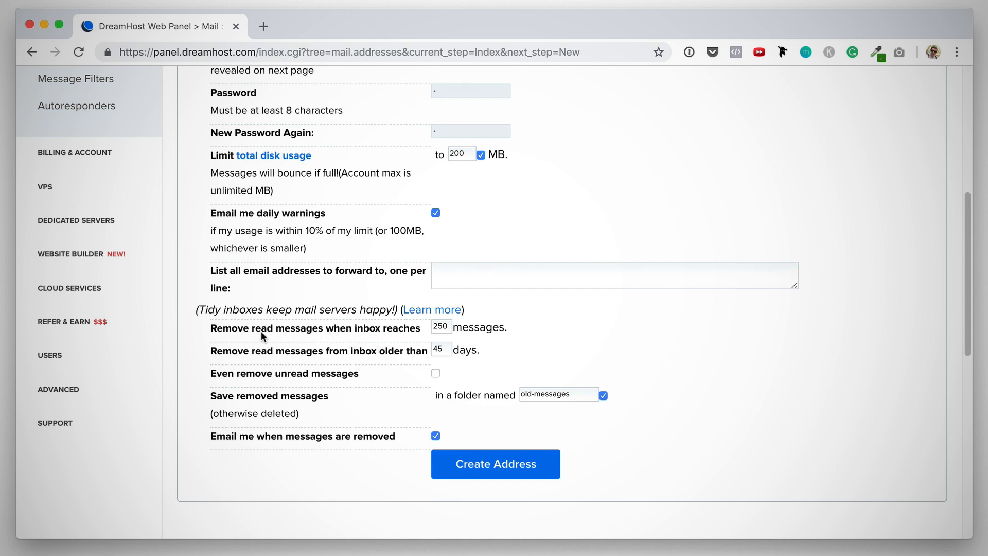
left_click(441, 328)
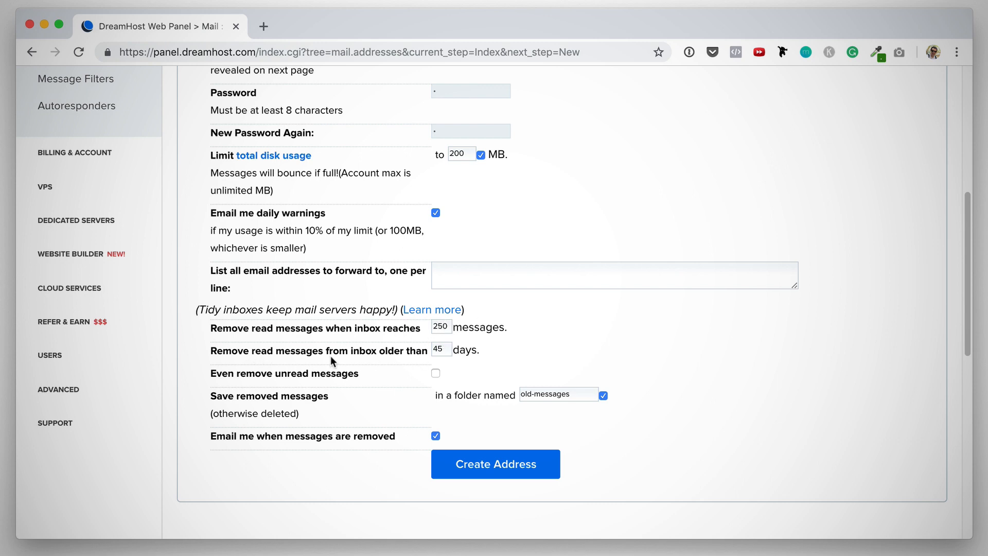
mouse_move(505, 354)
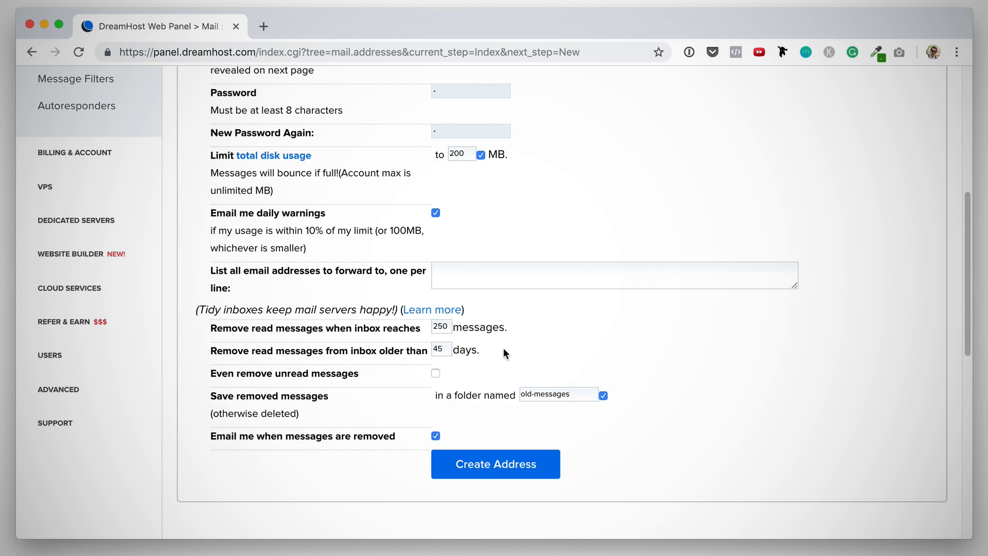
mouse_move(284, 382)
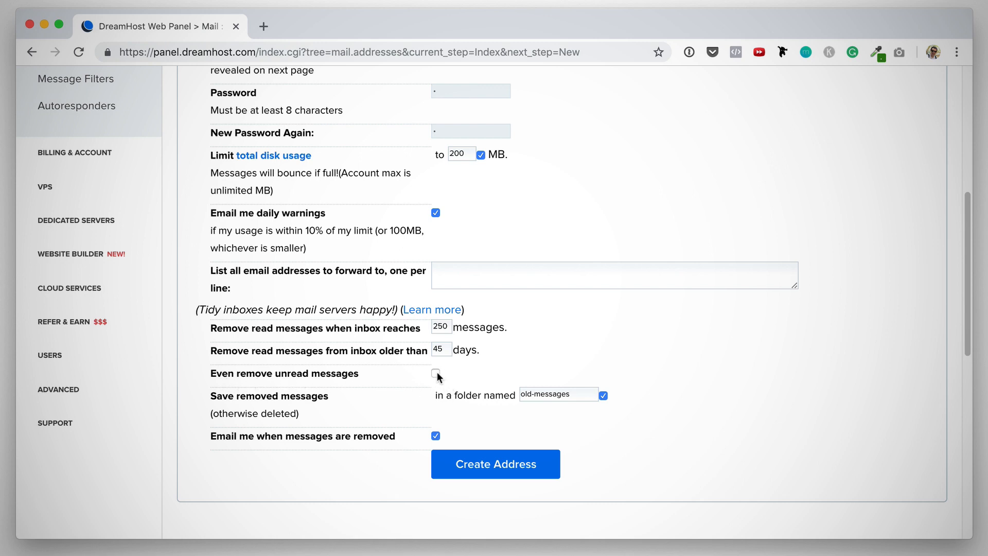
mouse_move(228, 414)
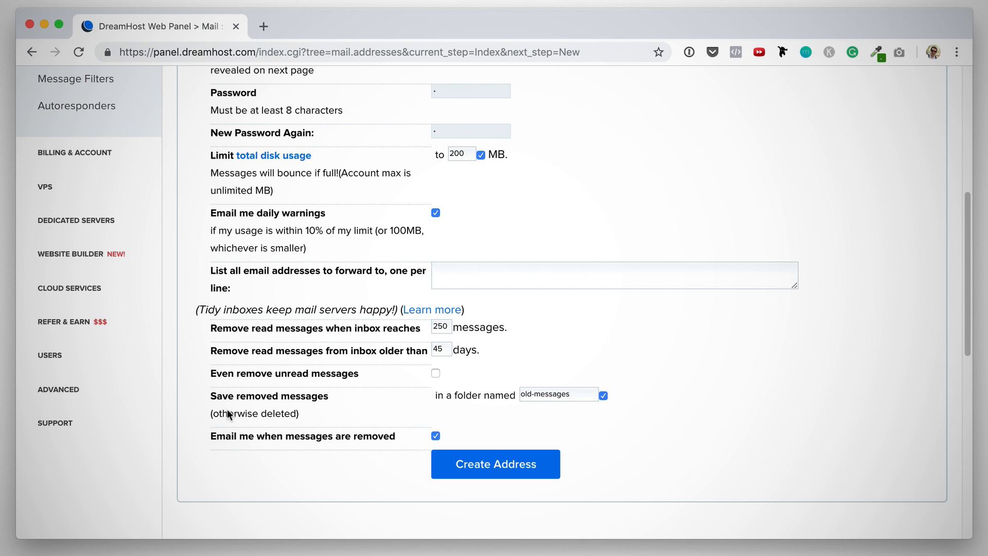
mouse_move(353, 397)
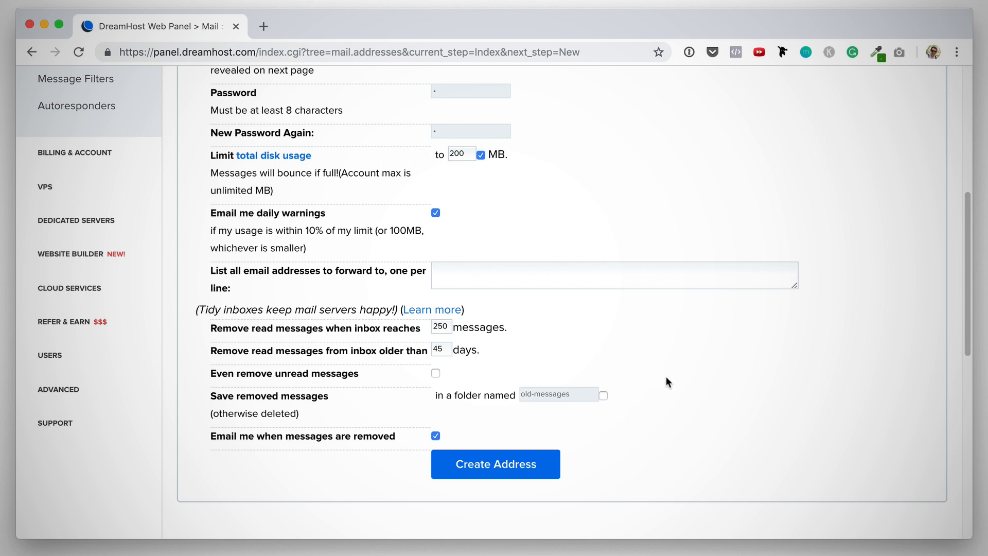
mouse_move(663, 377)
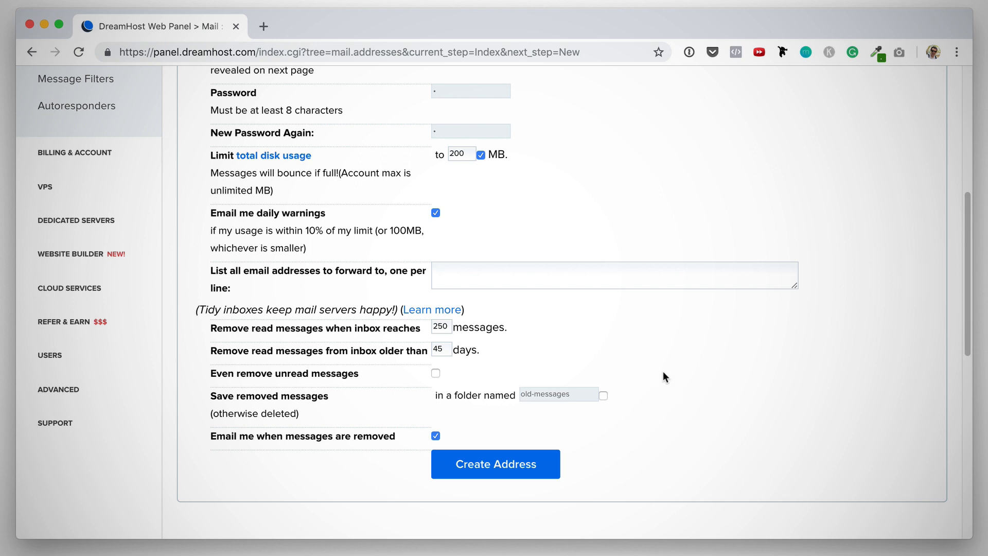
mouse_move(363, 443)
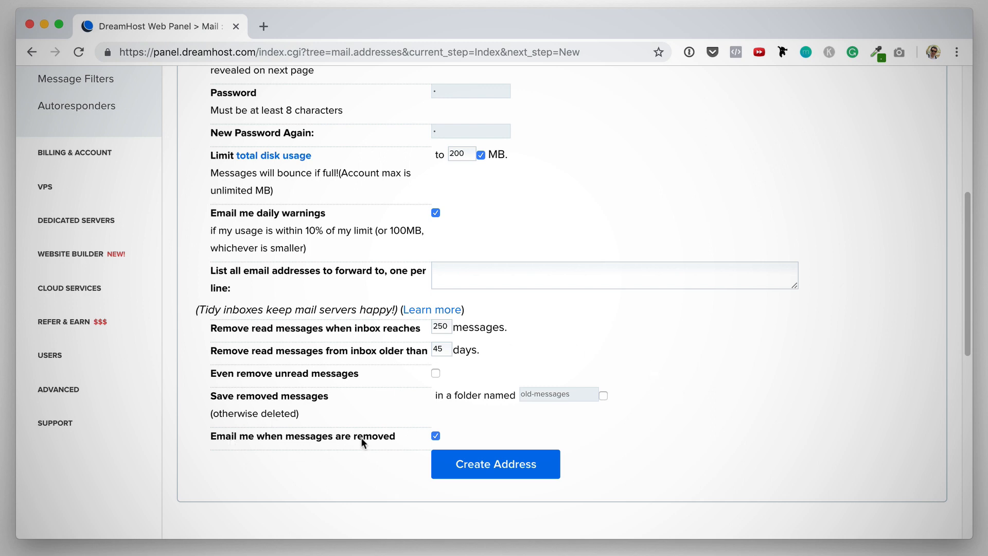
mouse_move(515, 440)
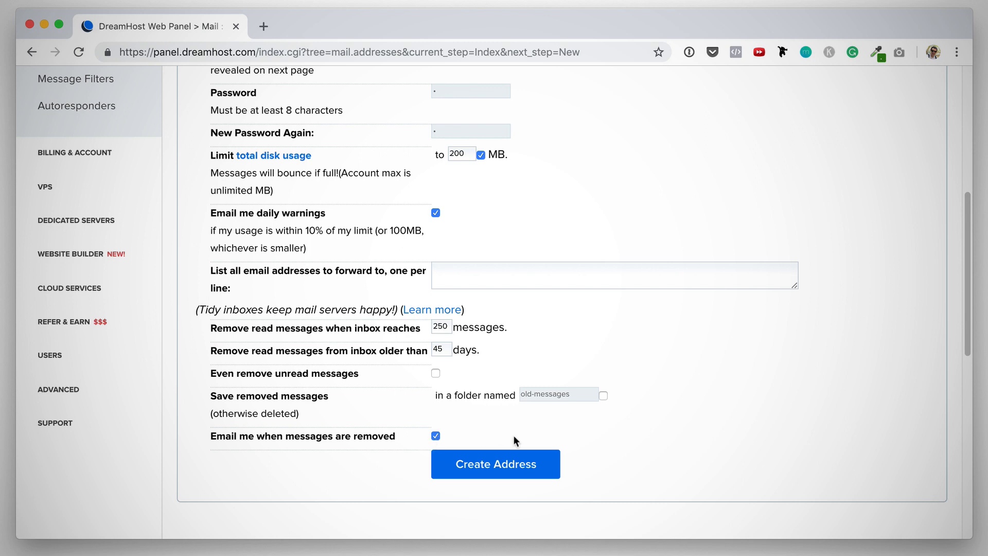
mouse_move(523, 472)
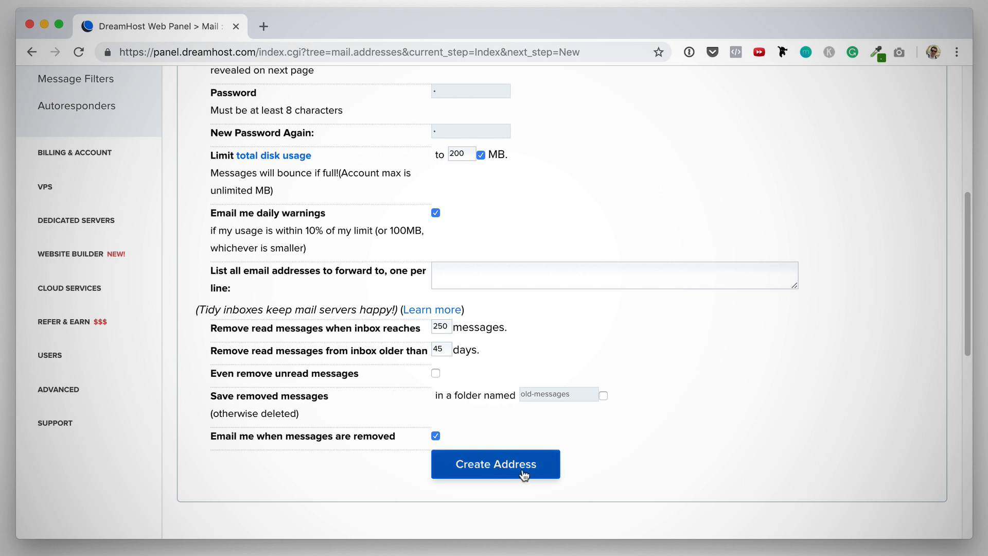
left_click(495, 464)
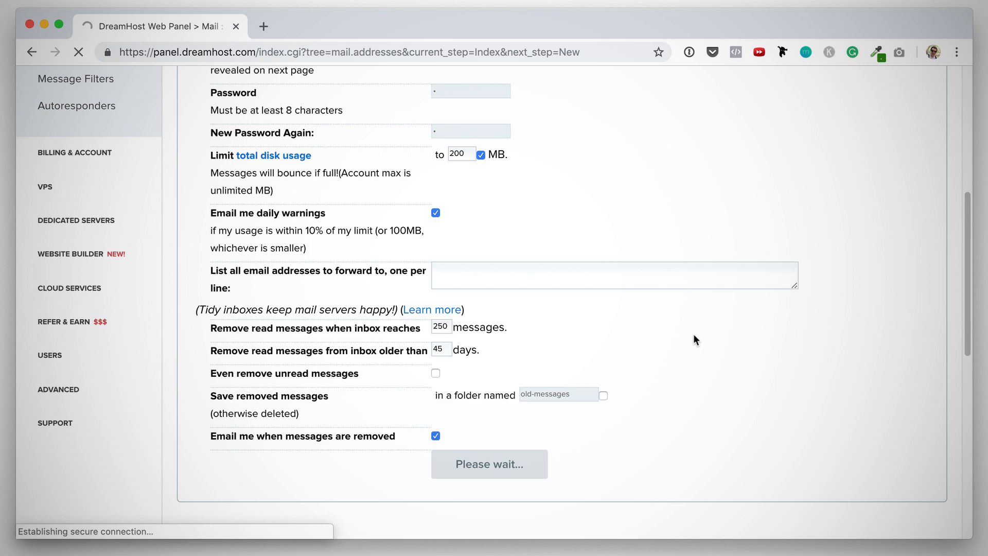
left_click(489, 463)
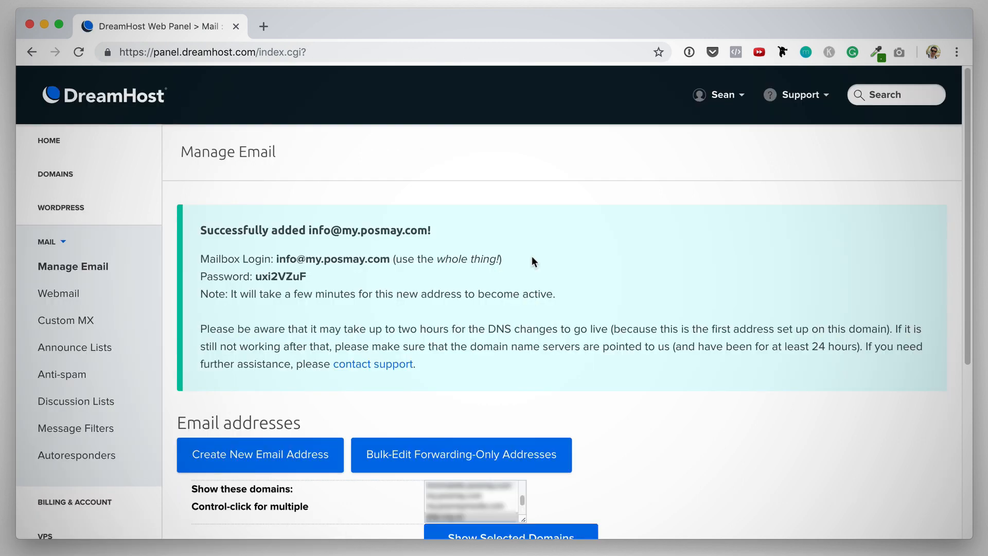
mouse_move(202, 255)
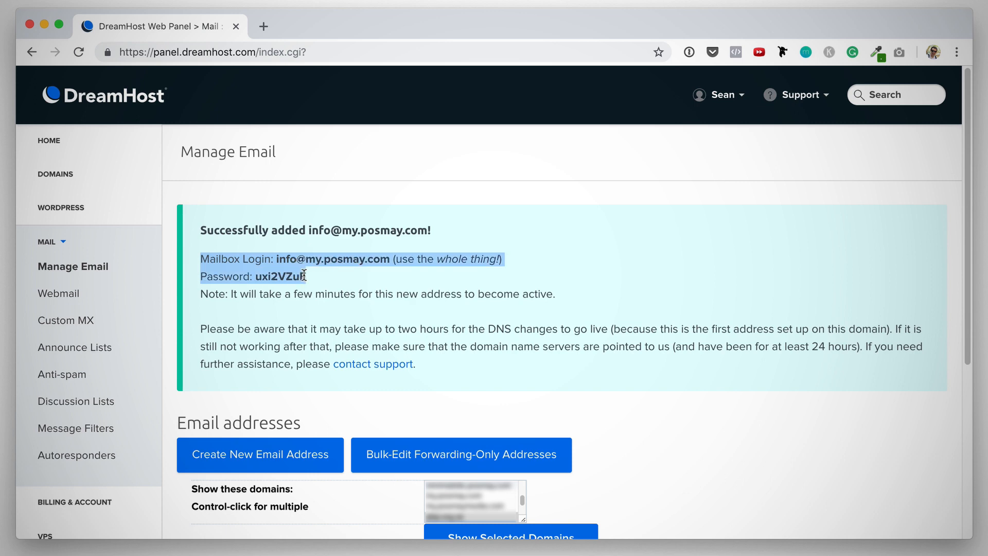
mouse_move(341, 284)
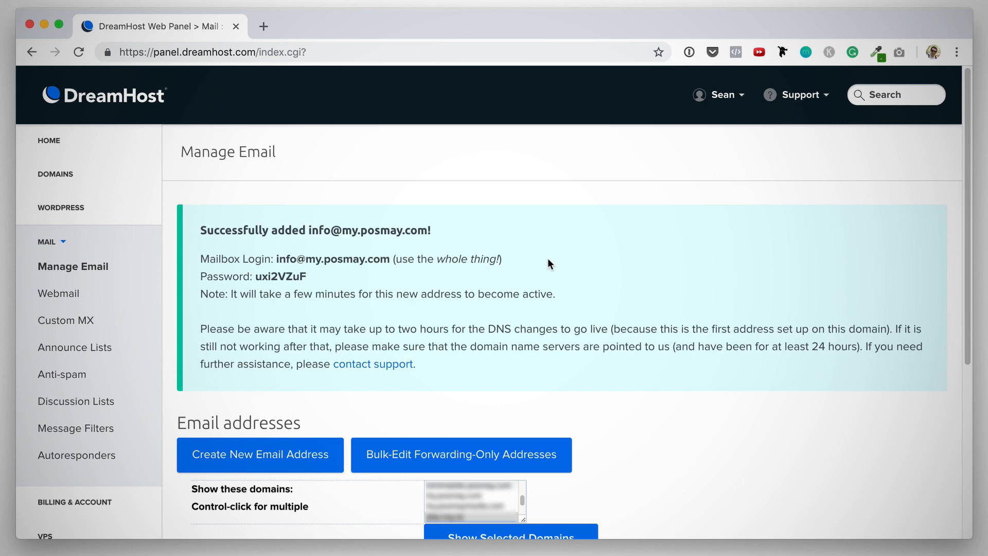
mouse_move(519, 264)
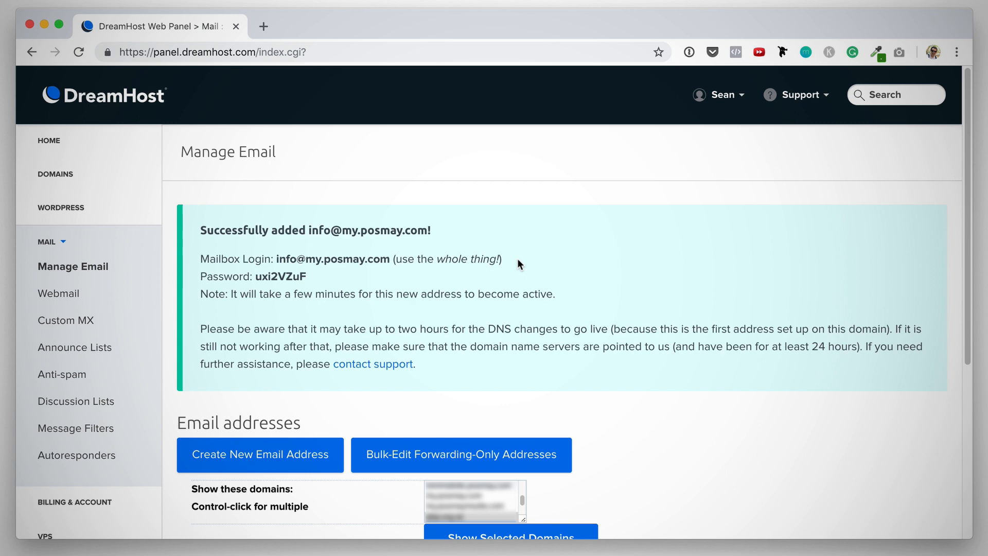
mouse_move(62, 374)
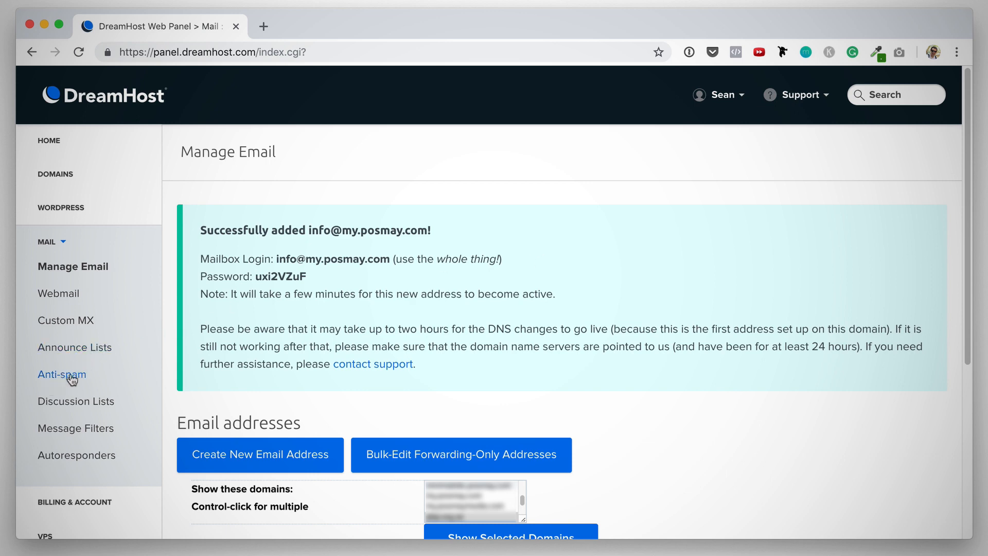
On the Anti-spam page, check that my.posmay.com has filtering enabled
left_click(62, 374)
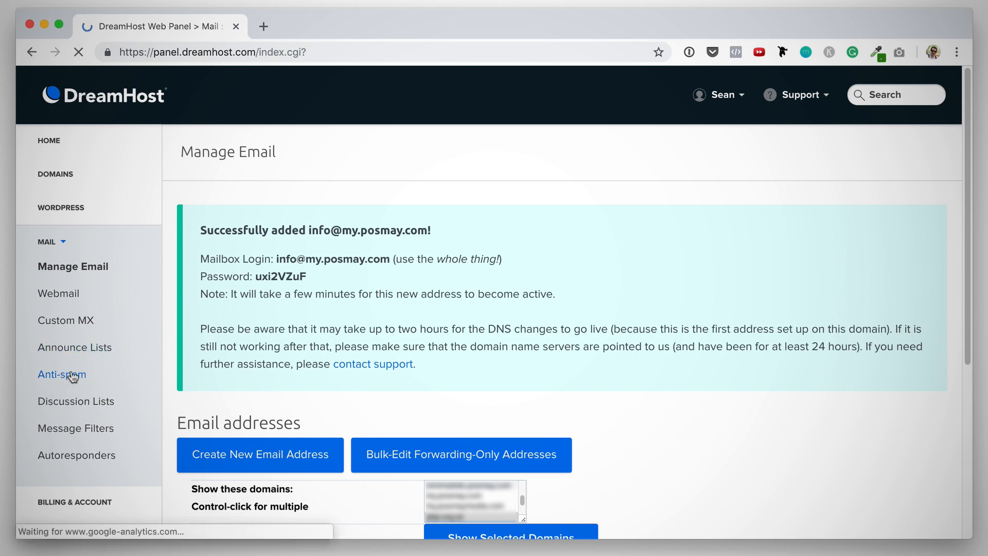
left_click(61, 374)
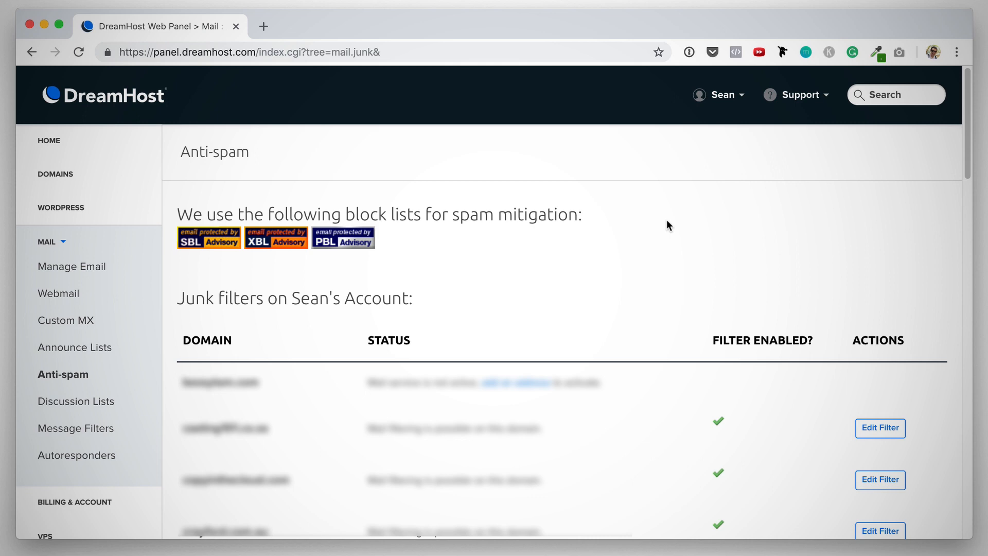
scroll("down", 3)
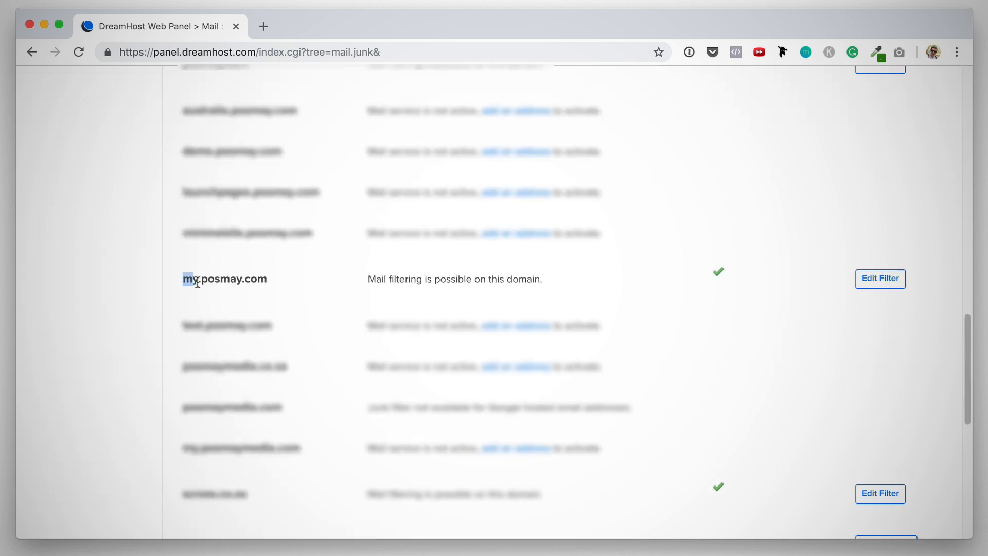
double_click(224, 278)
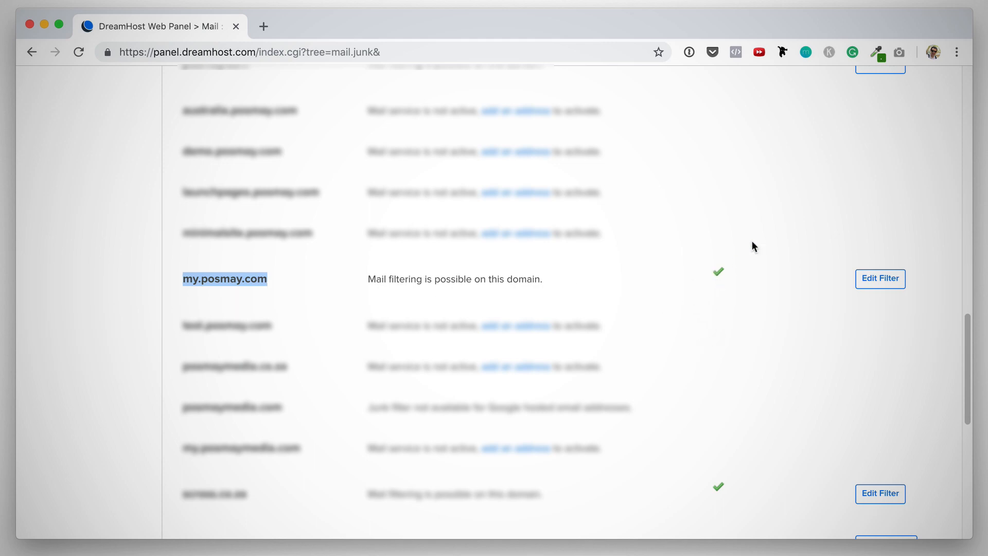
mouse_move(728, 272)
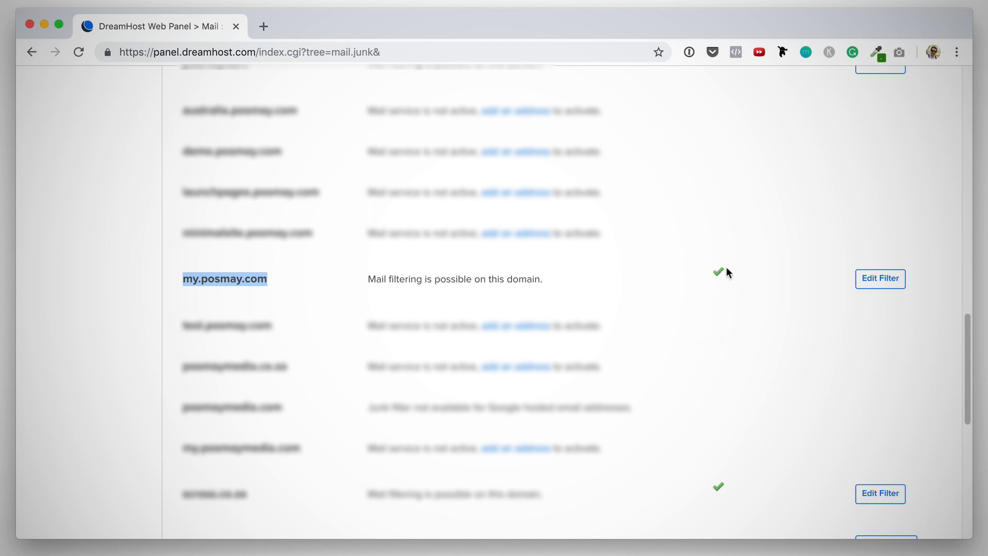
mouse_move(879, 279)
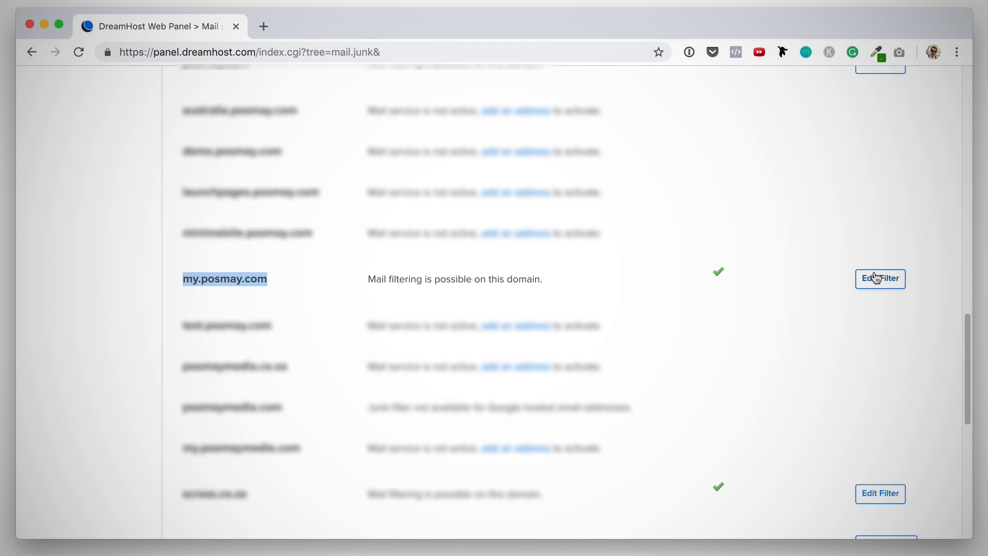
mouse_move(880, 283)
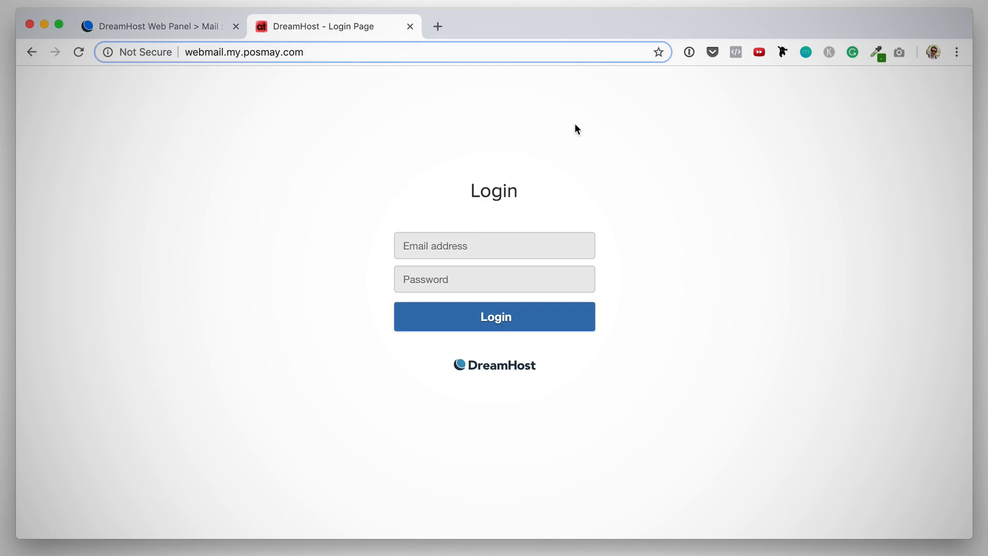
mouse_move(581, 137)
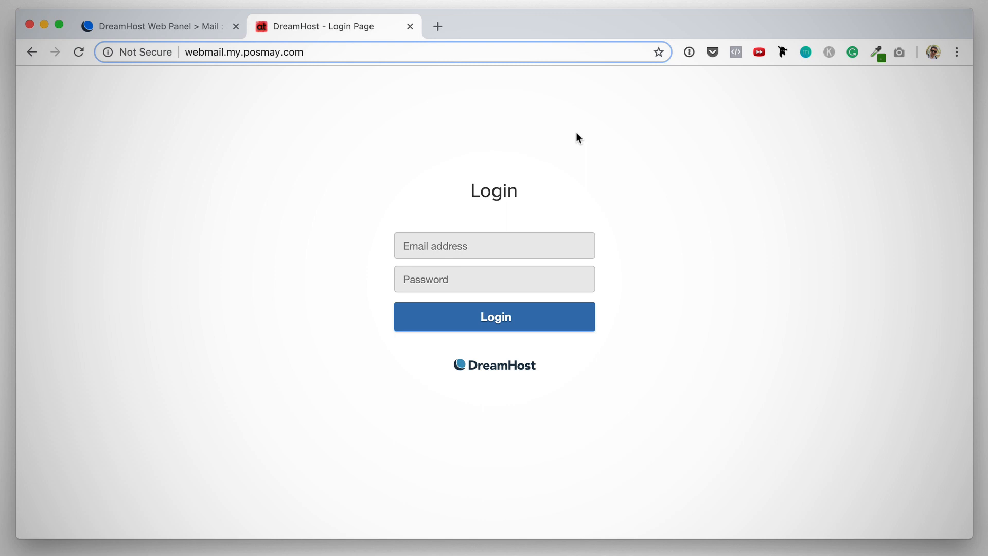
mouse_move(333, 145)
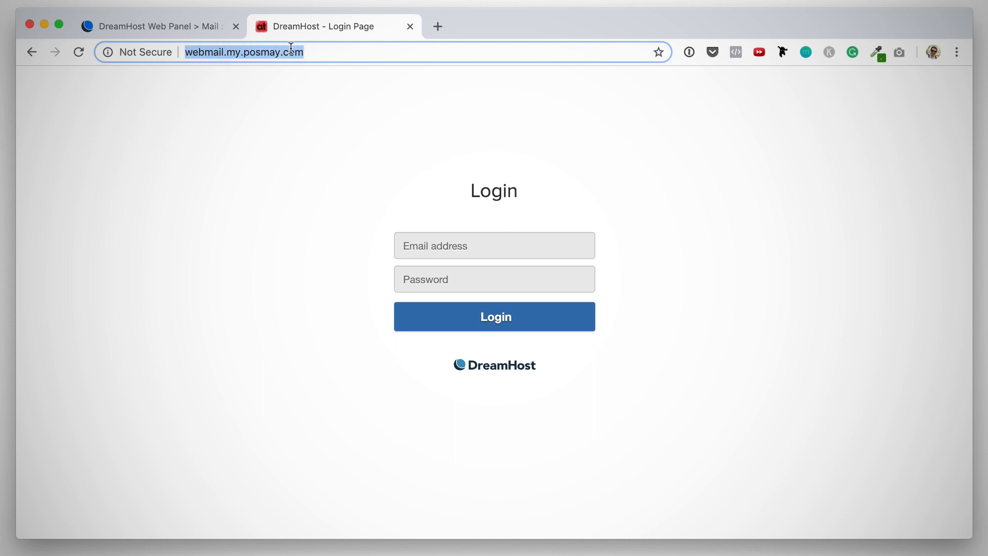
left_click(494, 245)
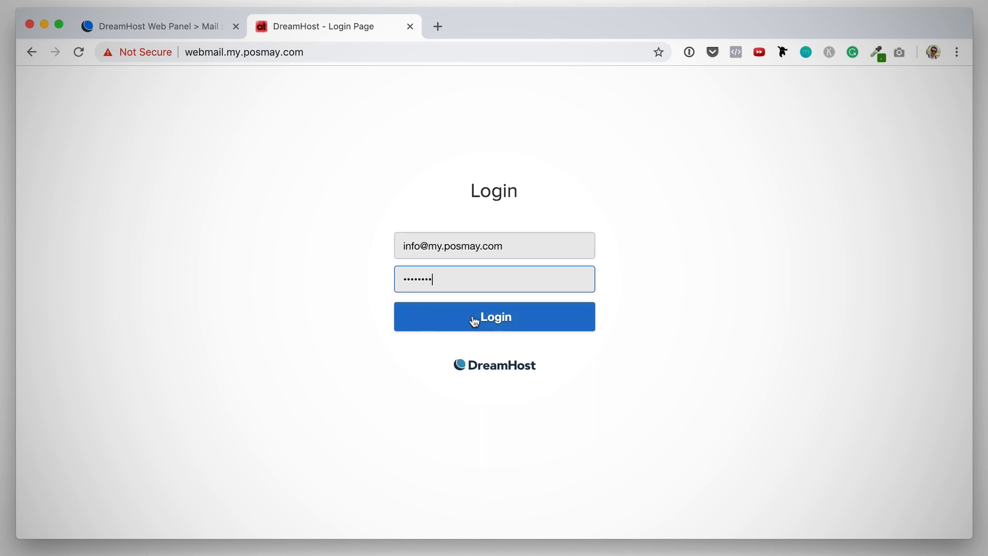
left_click(494, 317)
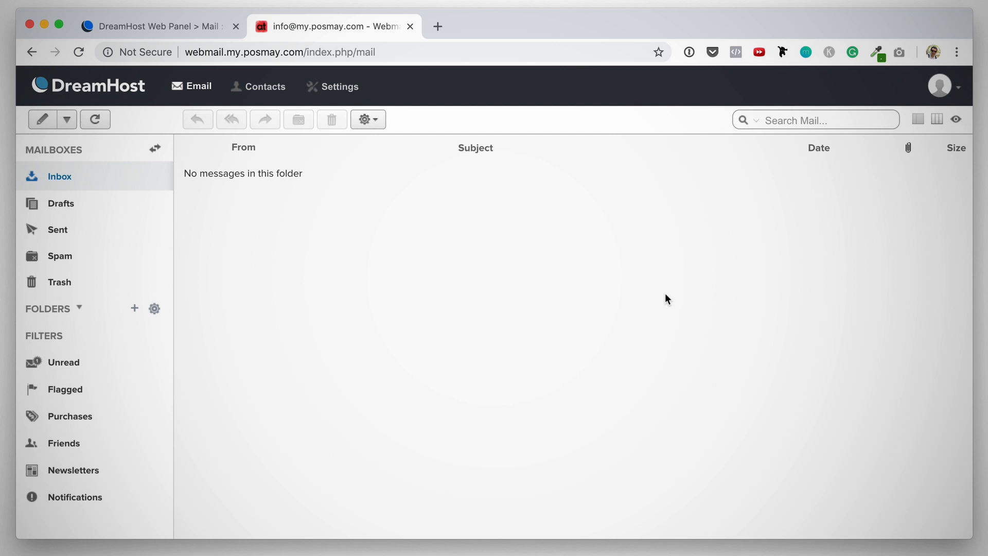
mouse_move(658, 291)
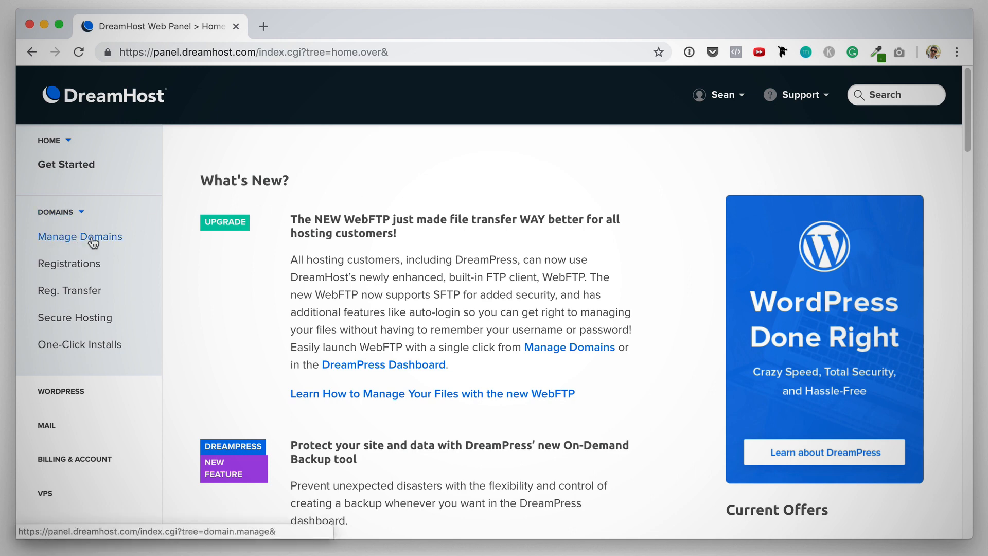
mouse_move(93, 359)
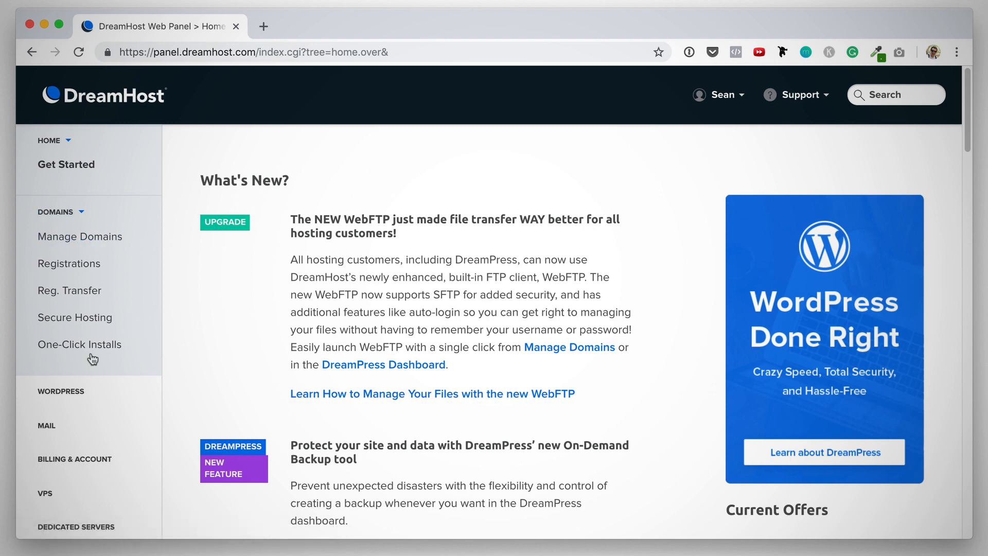
Open Mail > Custom MX and edit the mail service for my.posmay.com
left_click(46, 425)
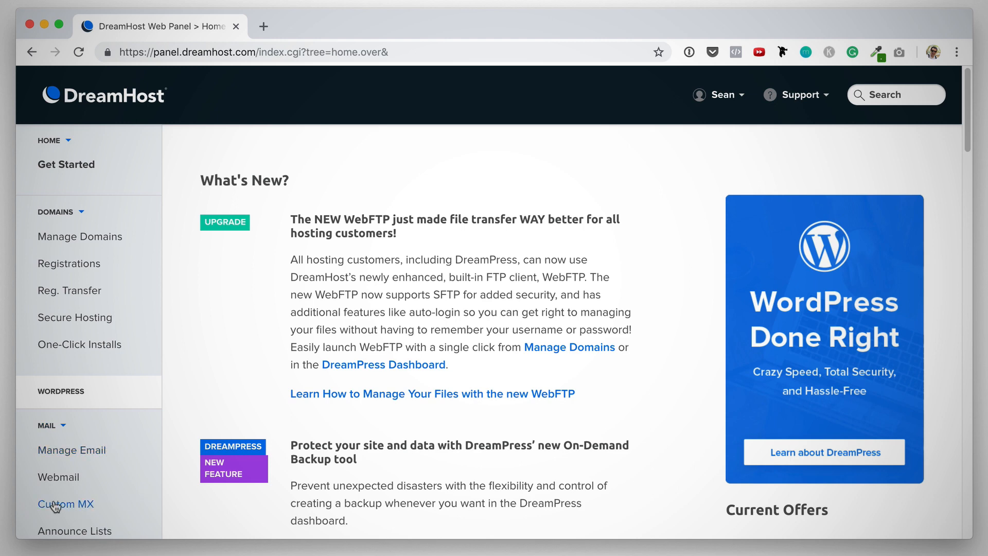
left_click(65, 503)
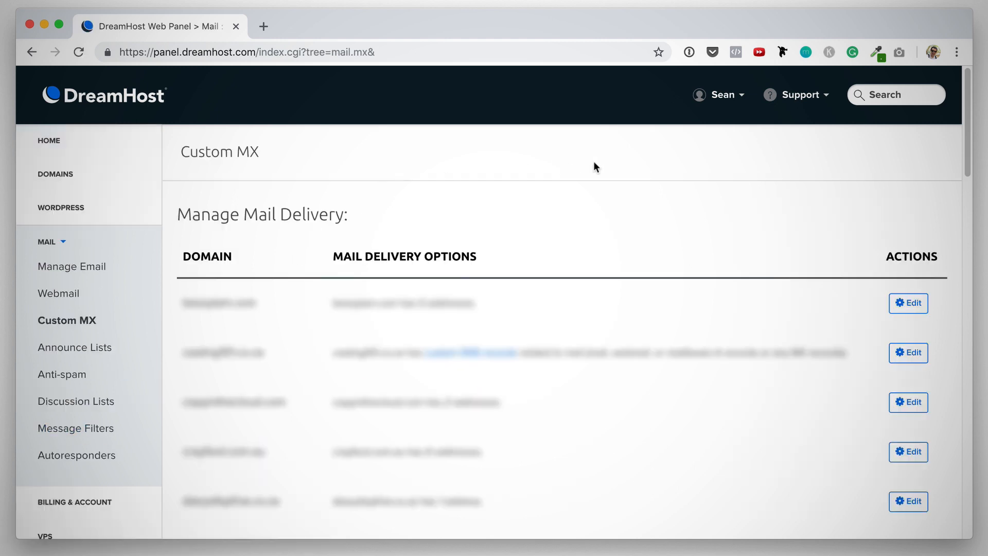
mouse_move(581, 176)
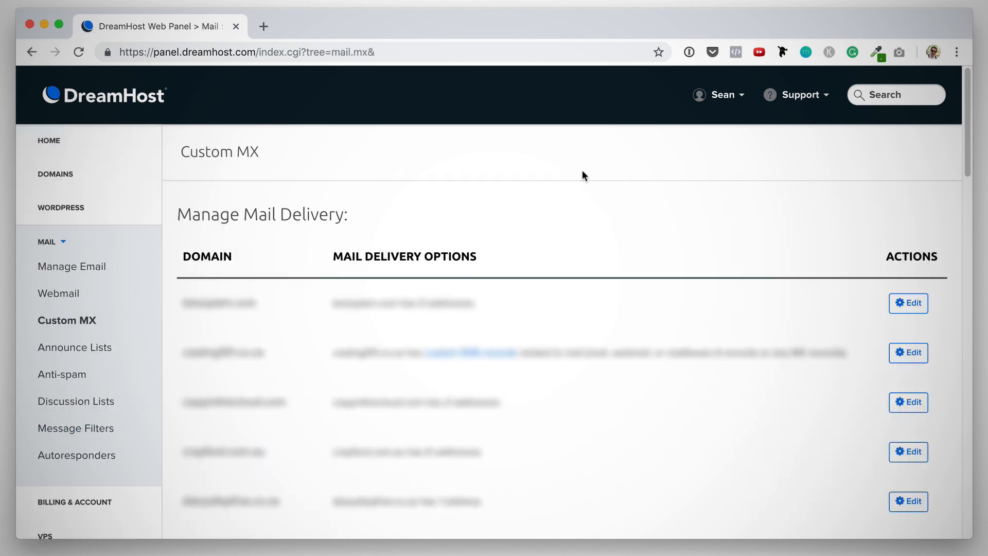
scroll("down", 3)
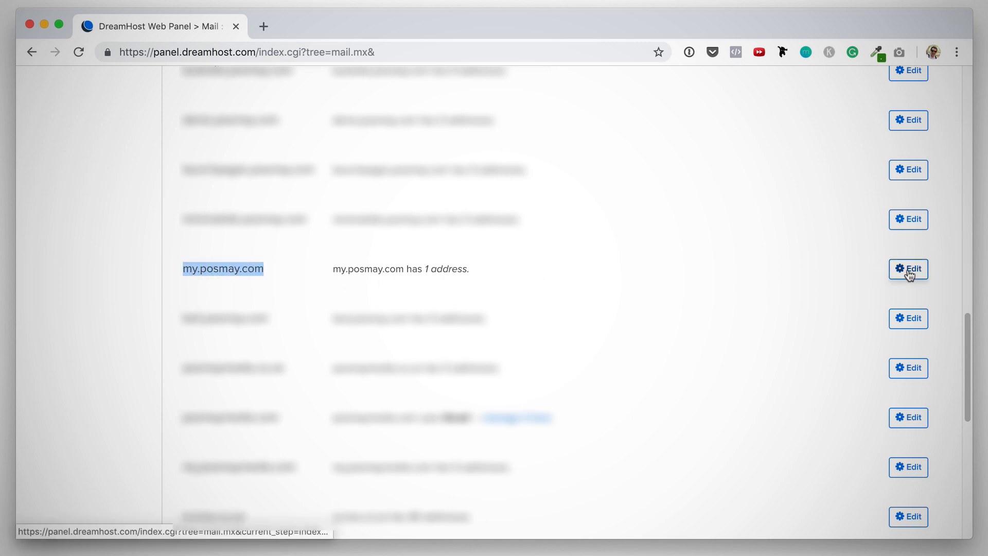
left_click(907, 269)
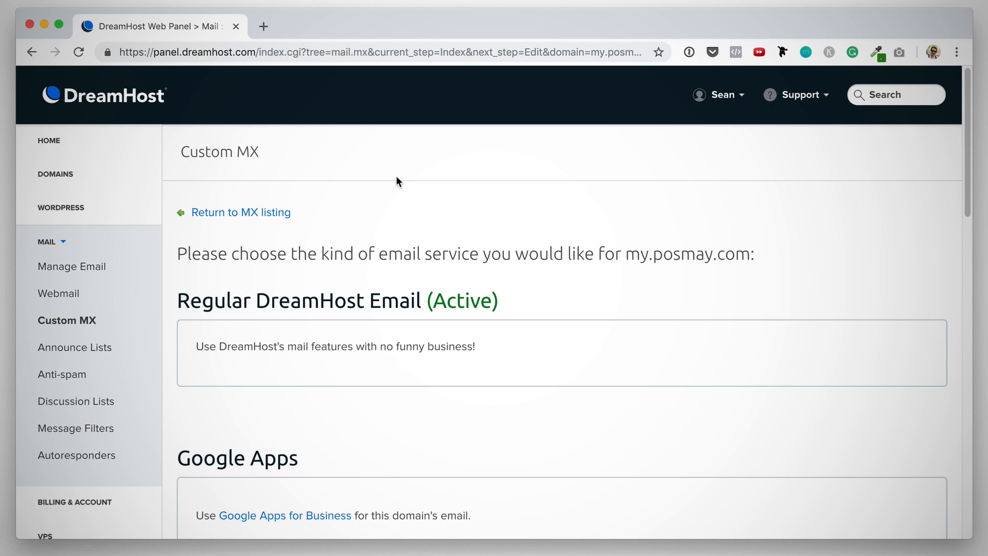
mouse_move(418, 306)
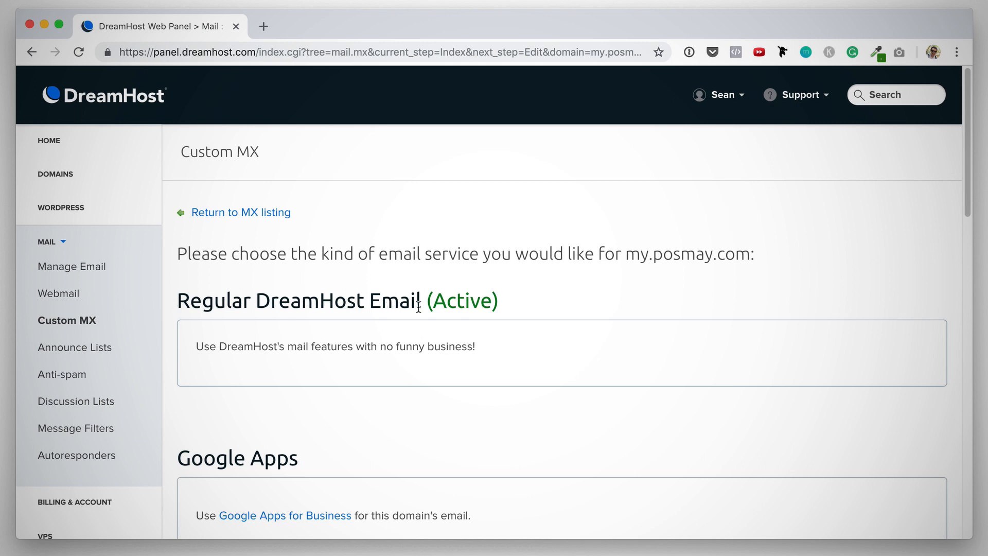
mouse_move(478, 318)
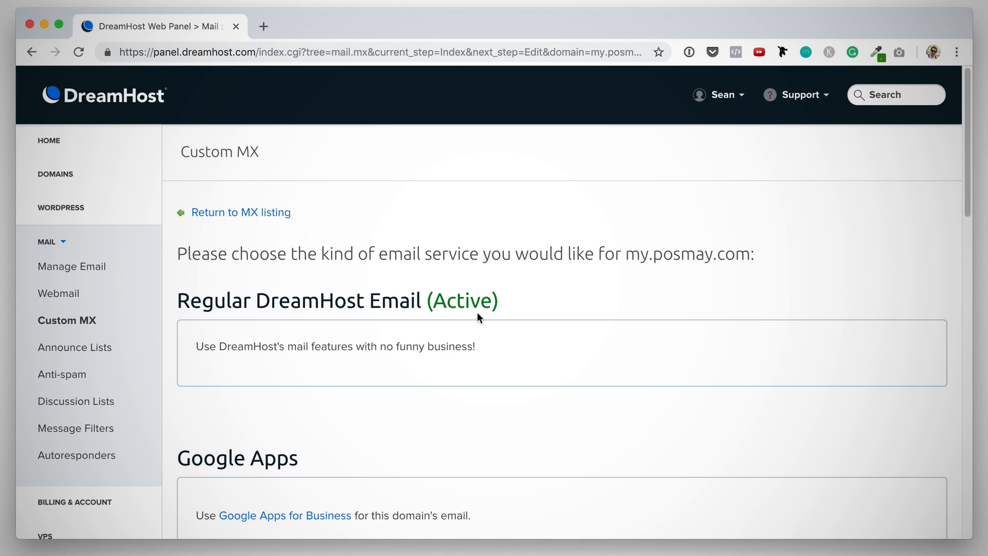
scroll("down", 3)
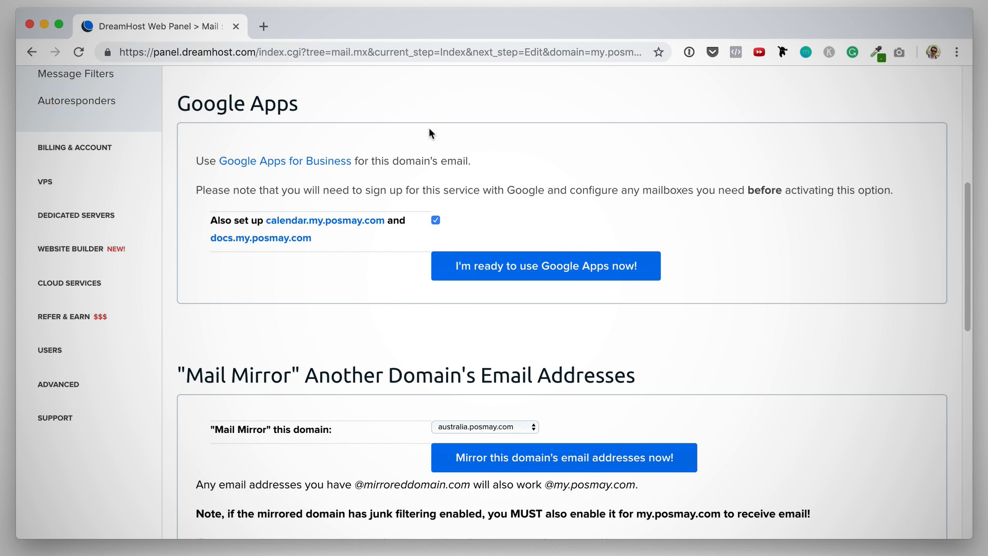
mouse_move(283, 176)
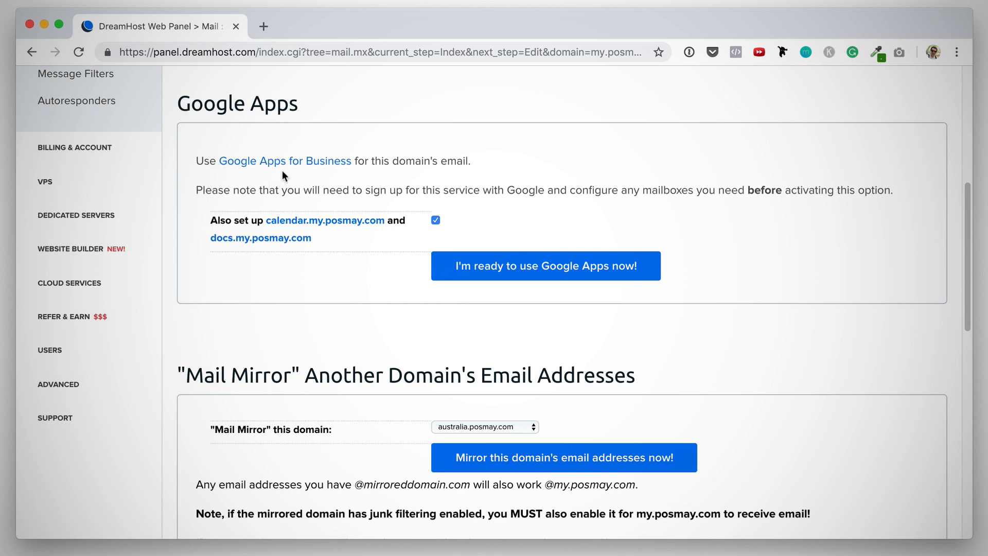
mouse_move(253, 207)
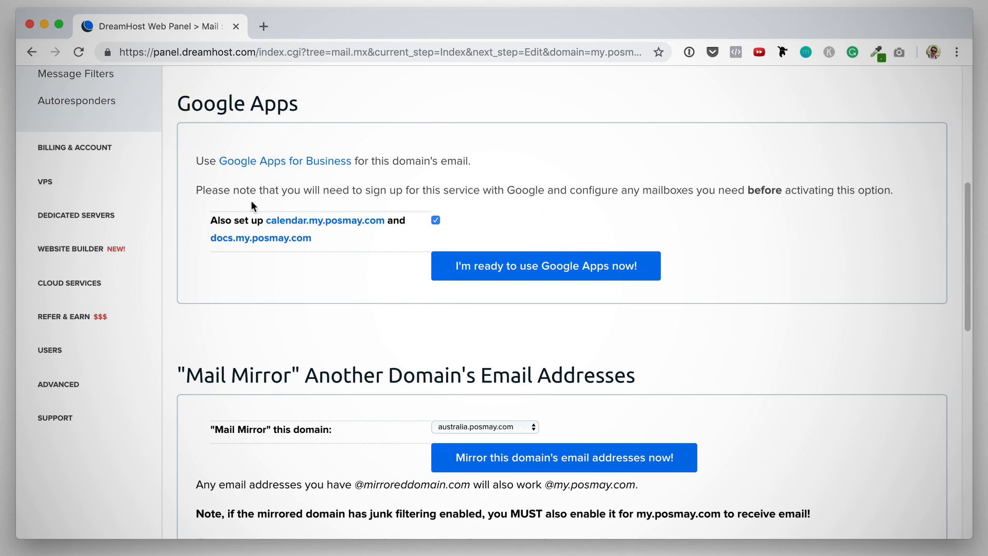
mouse_move(506, 198)
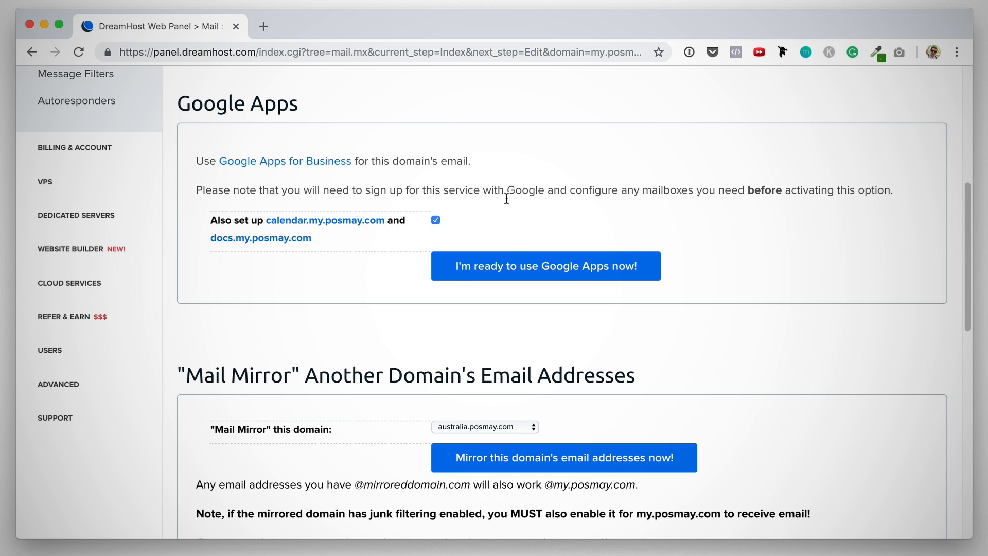
mouse_move(767, 205)
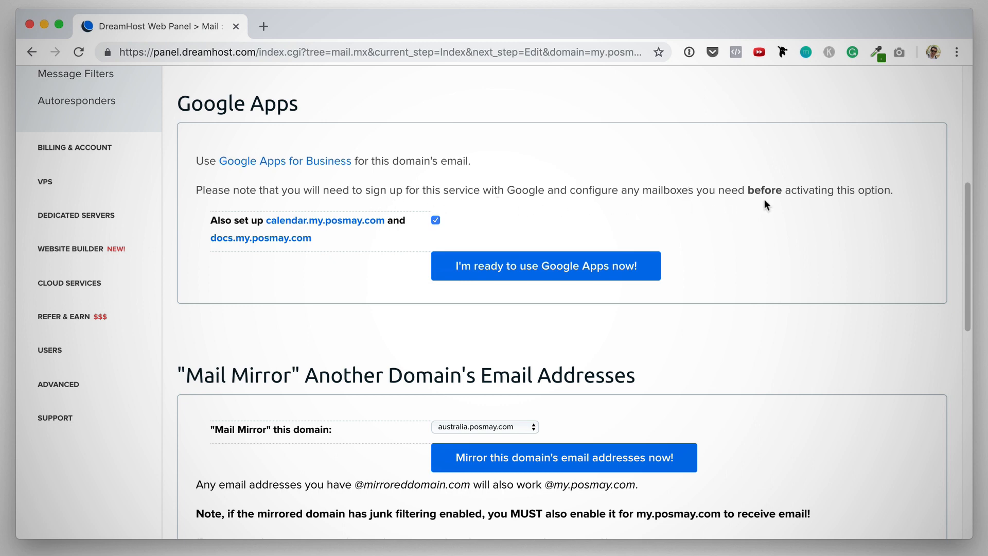
mouse_move(847, 192)
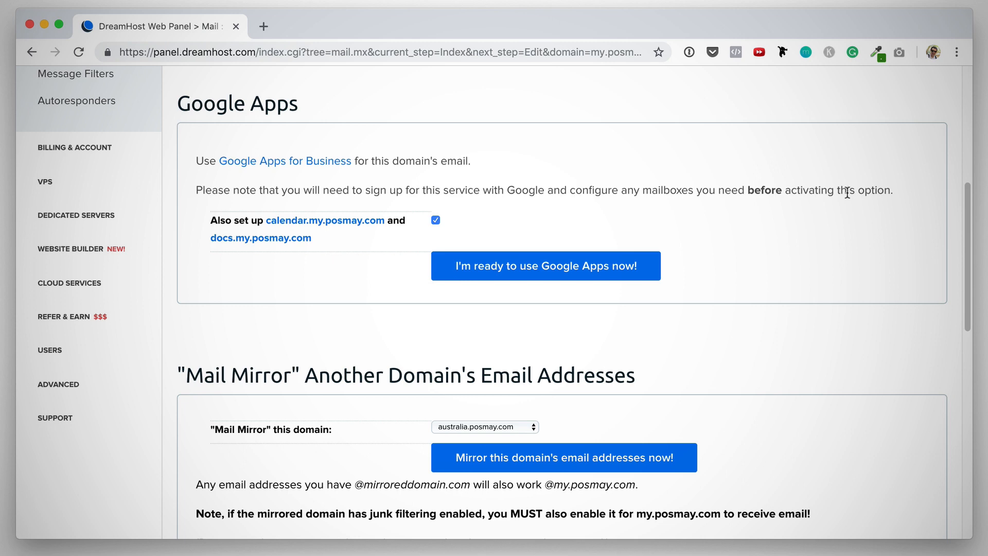
mouse_move(829, 225)
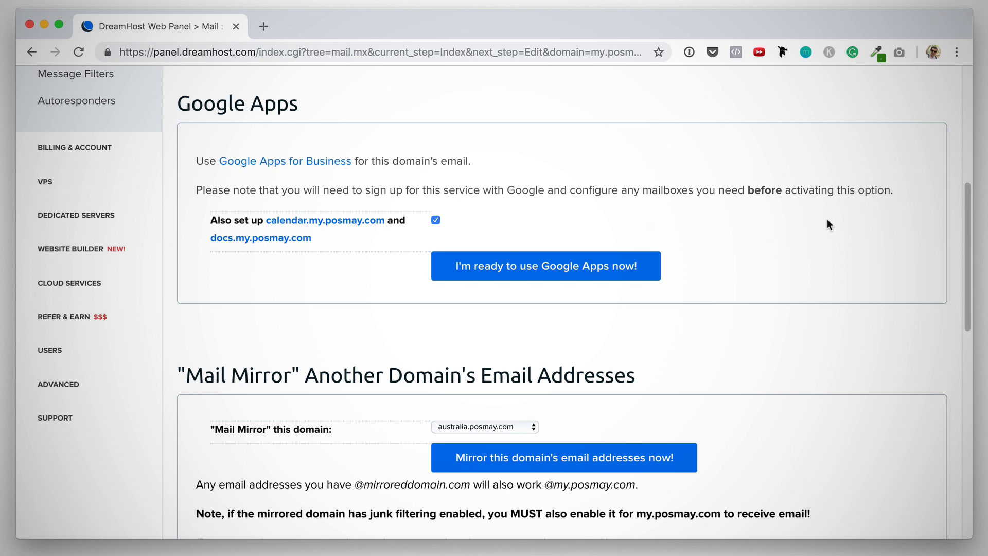
mouse_move(280, 262)
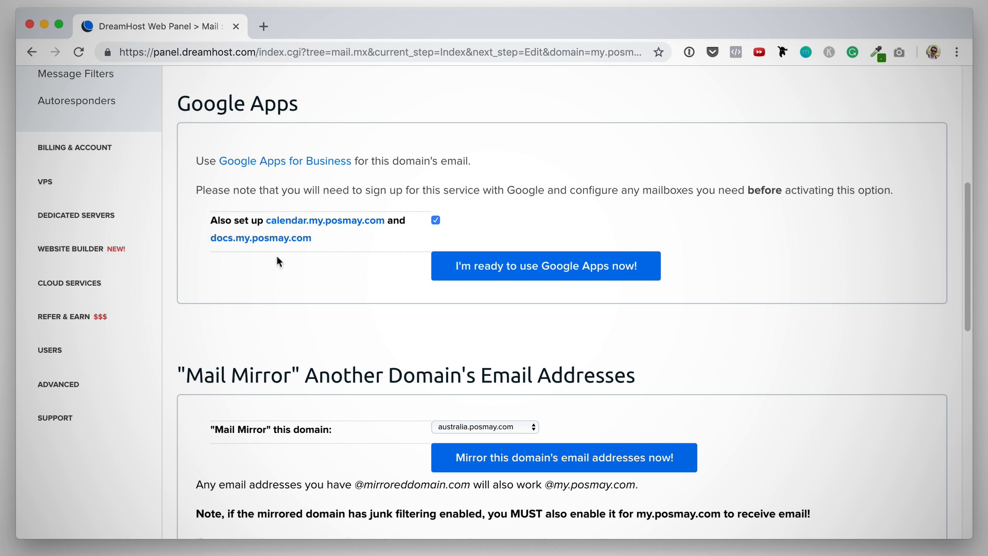
mouse_move(359, 225)
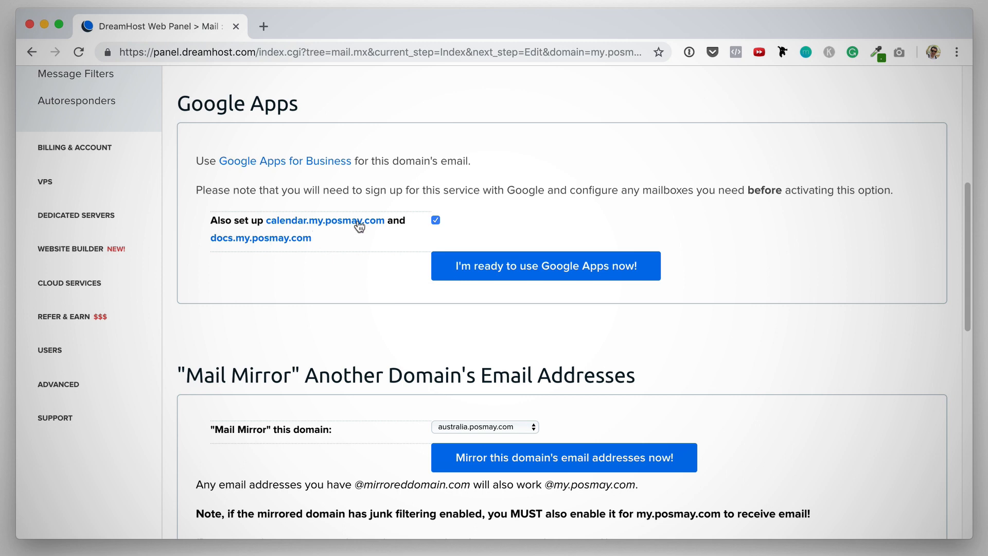
mouse_move(734, 242)
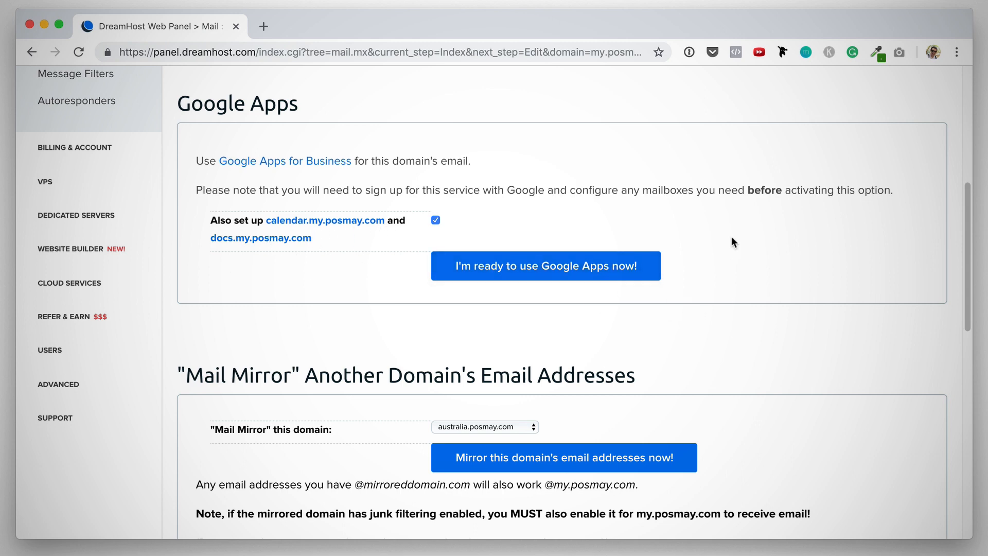
mouse_move(788, 203)
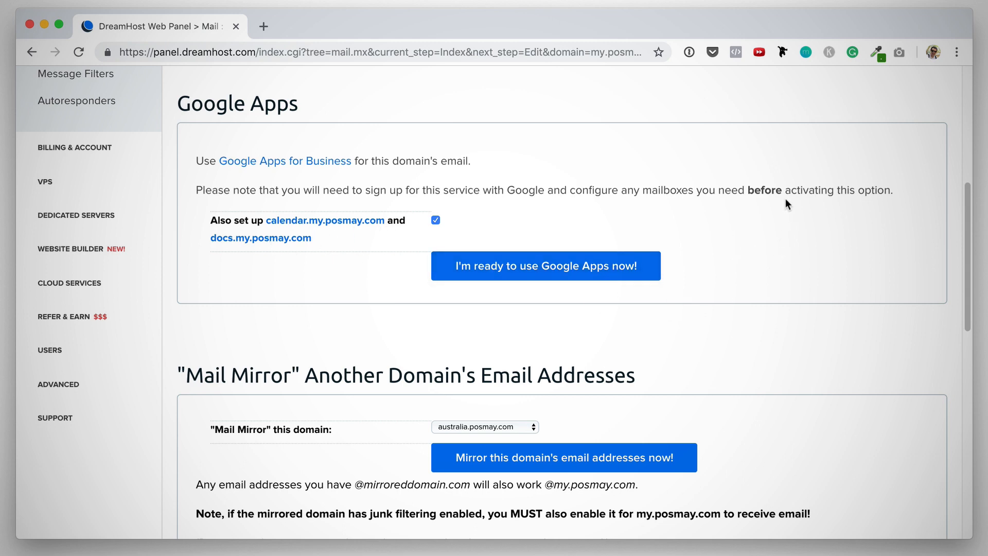